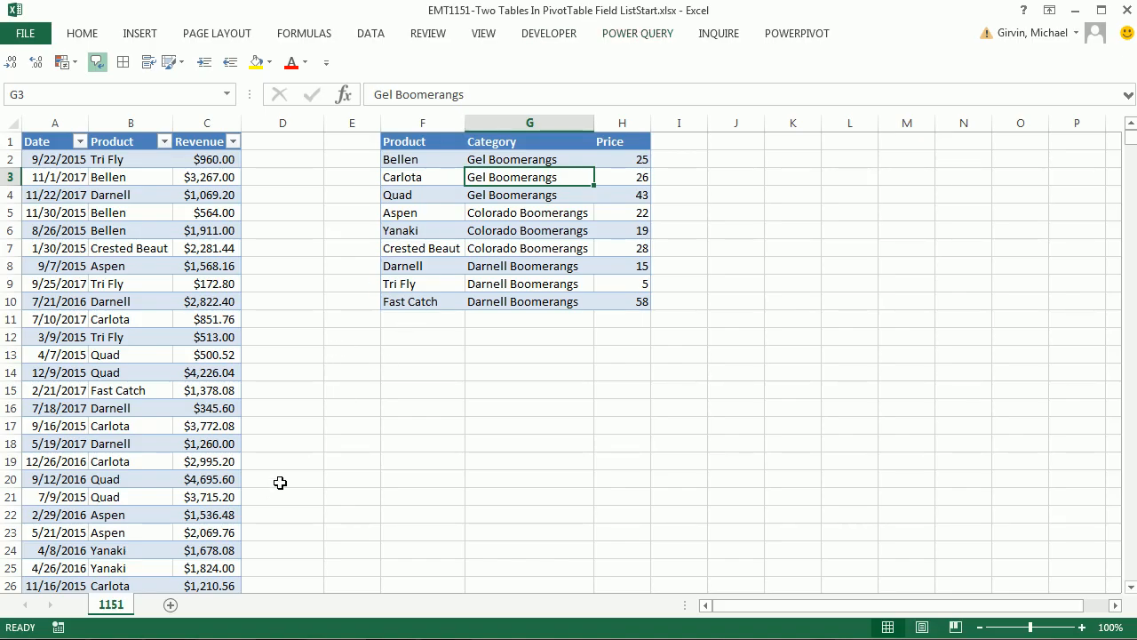
mouse_move(381, 462)
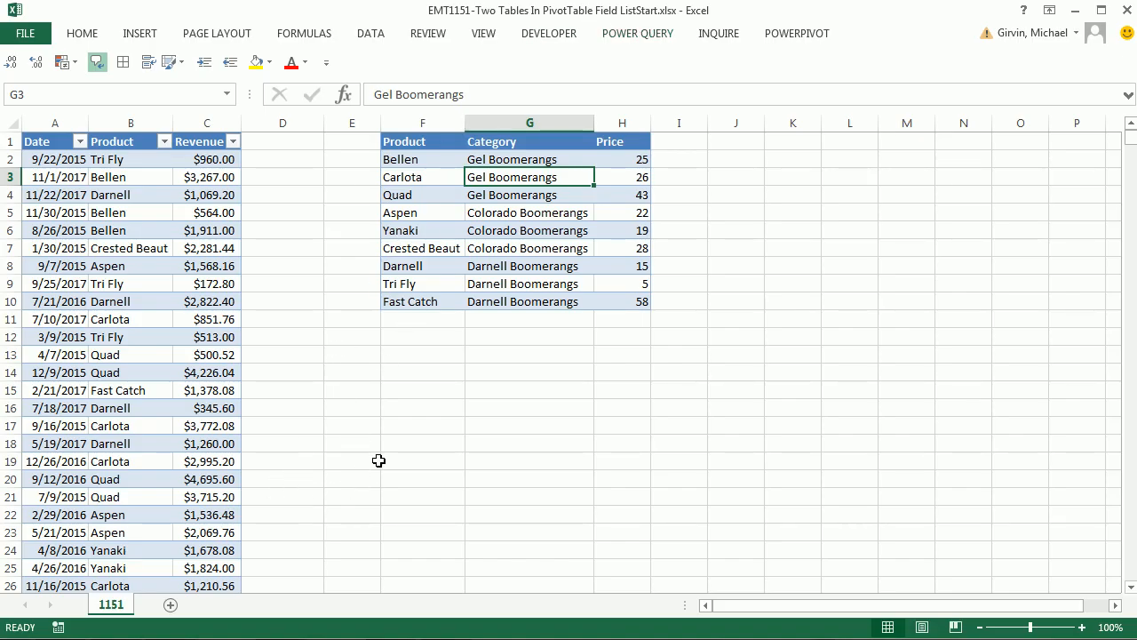
mouse_move(121, 194)
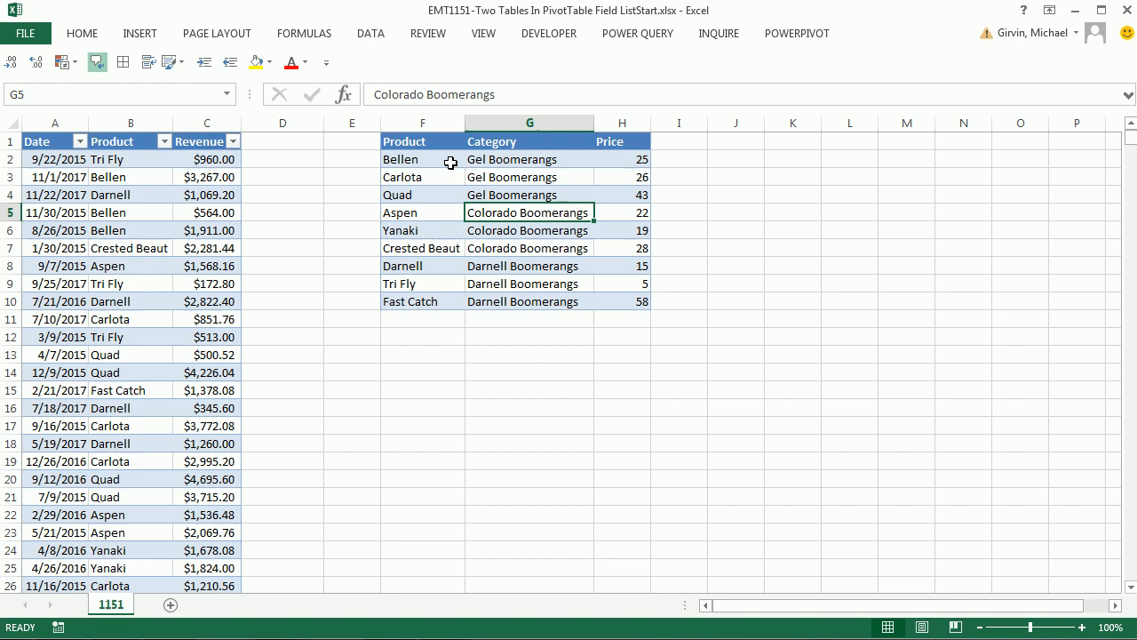
mouse_move(391, 238)
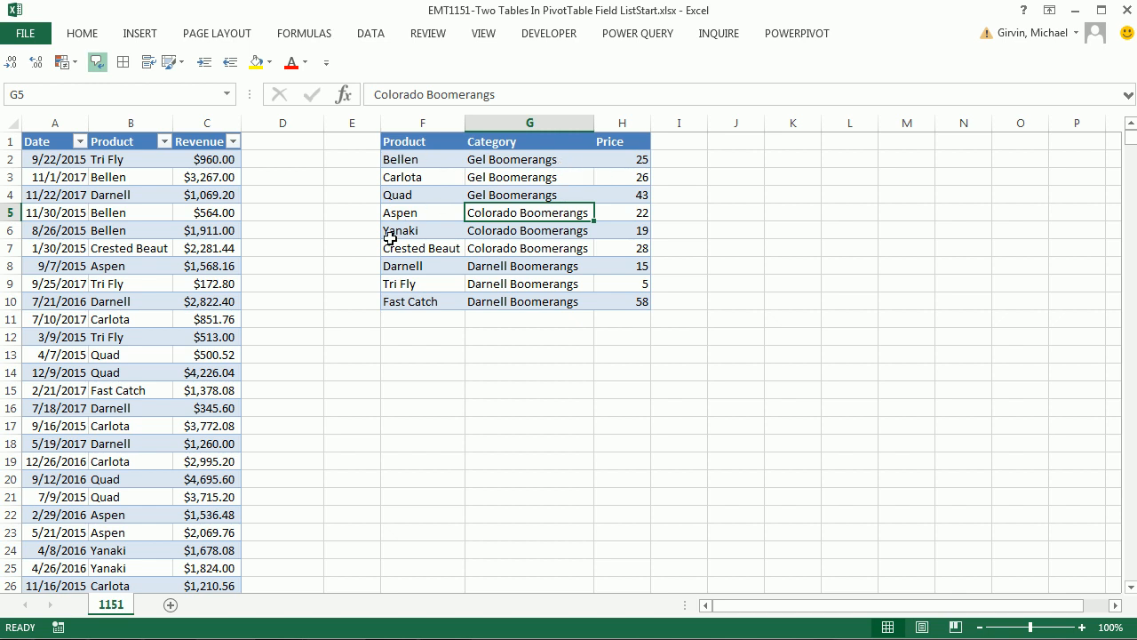
mouse_move(714, 233)
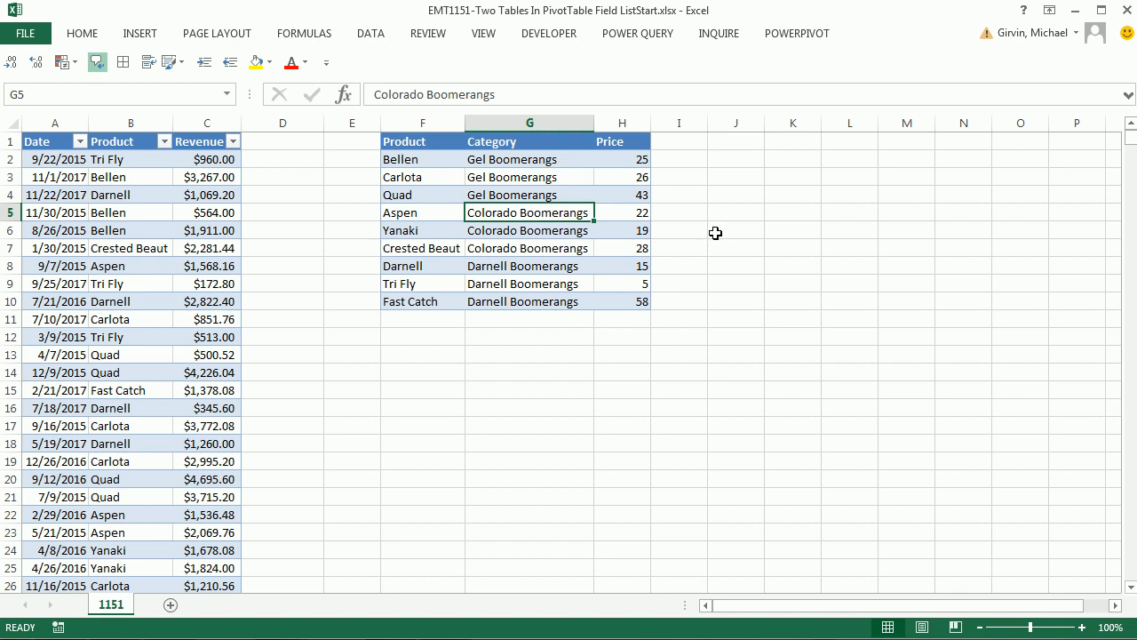
mouse_move(387, 318)
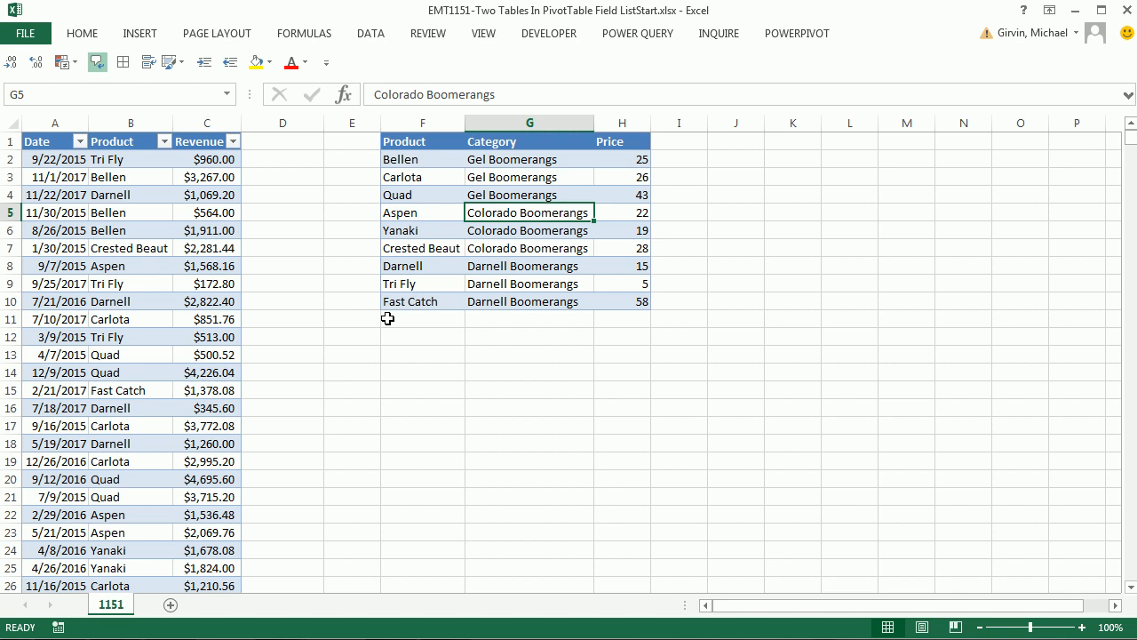
mouse_move(363, 334)
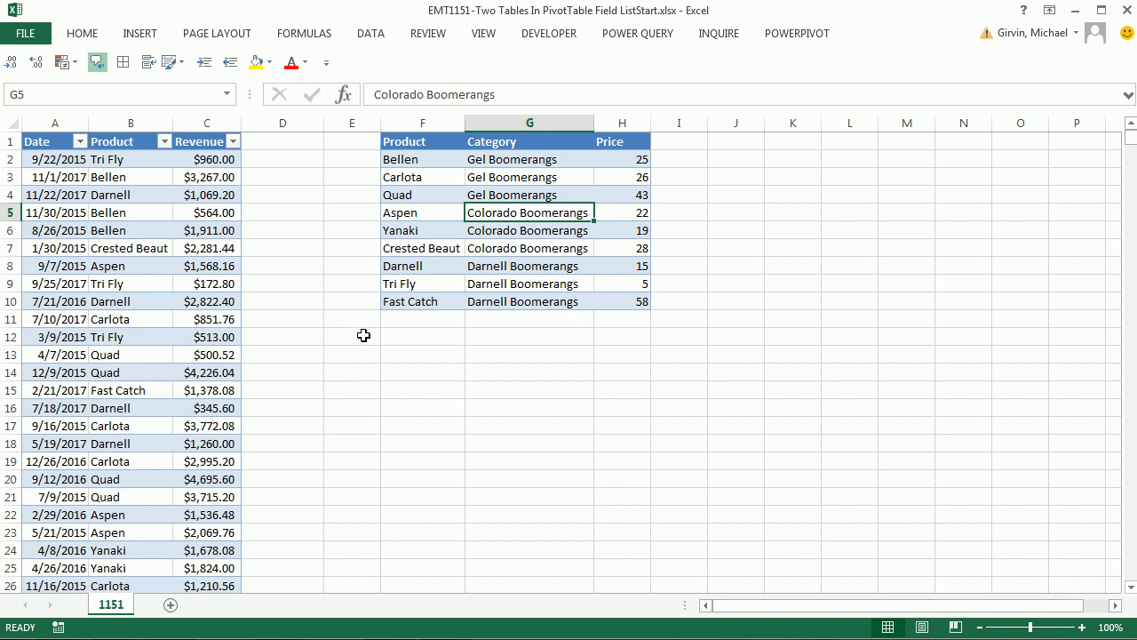
mouse_move(108, 222)
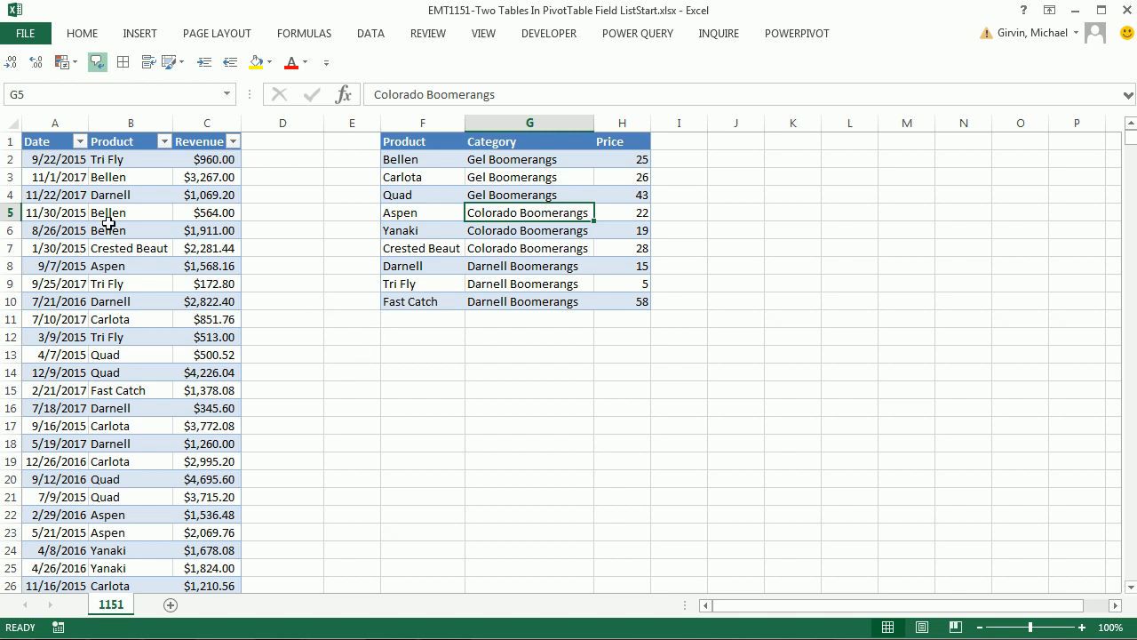
mouse_move(476, 279)
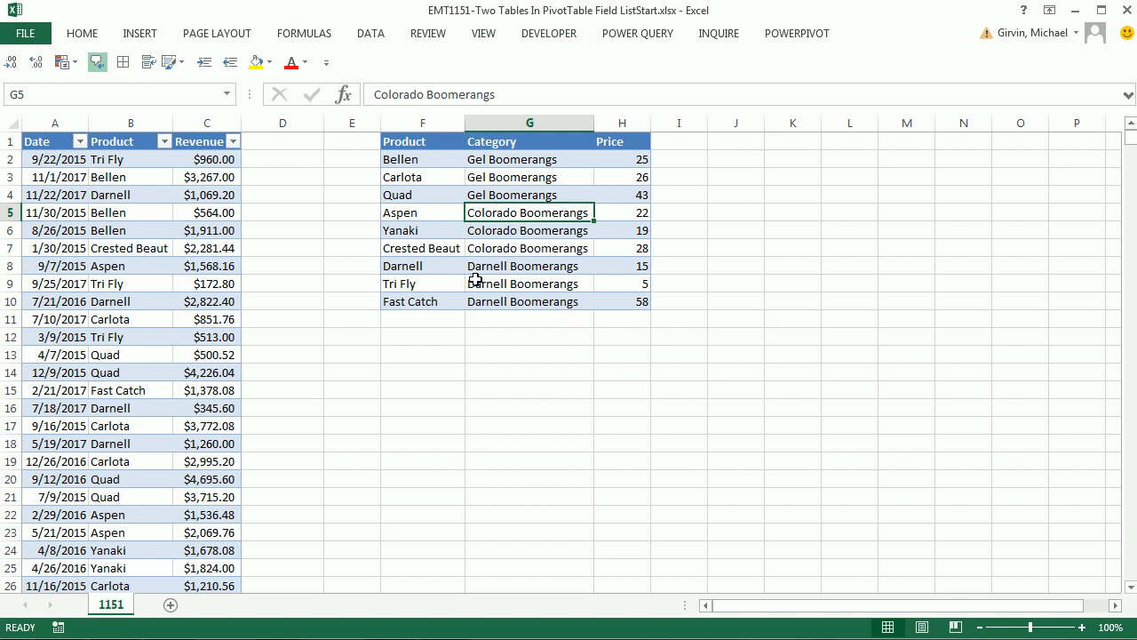
mouse_move(174, 209)
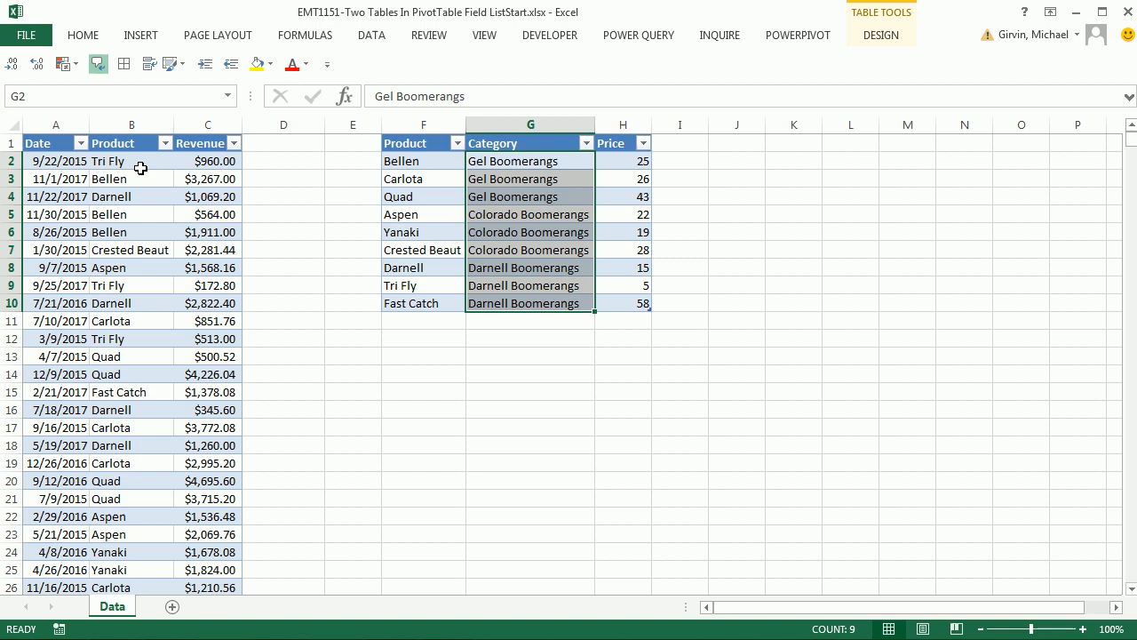
mouse_move(128, 256)
type("1151")
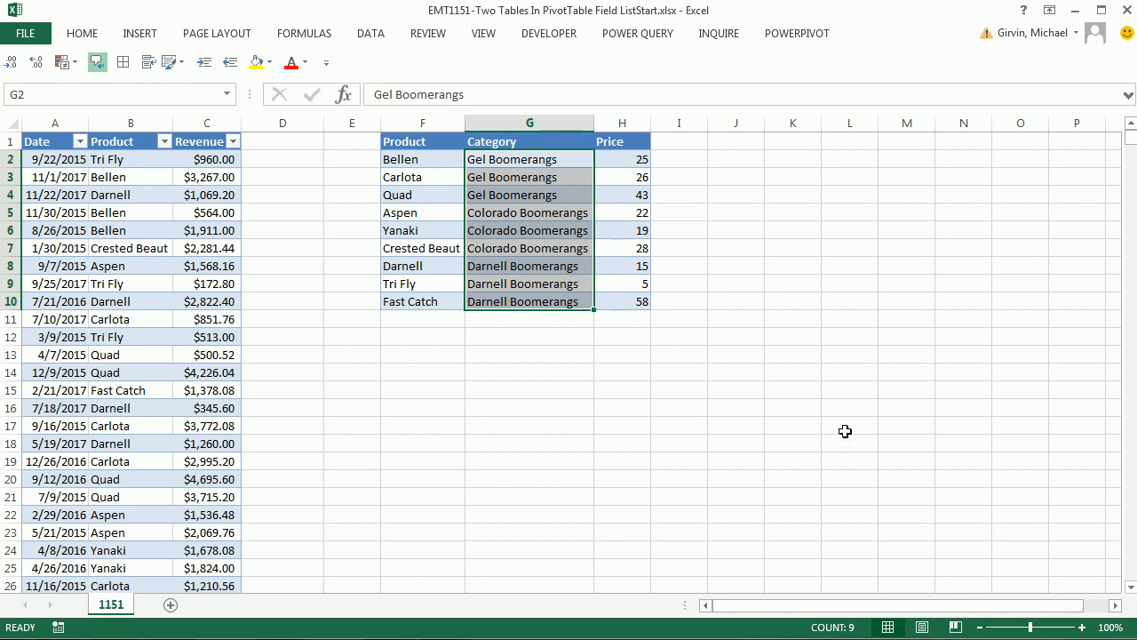
mouse_move(213, 181)
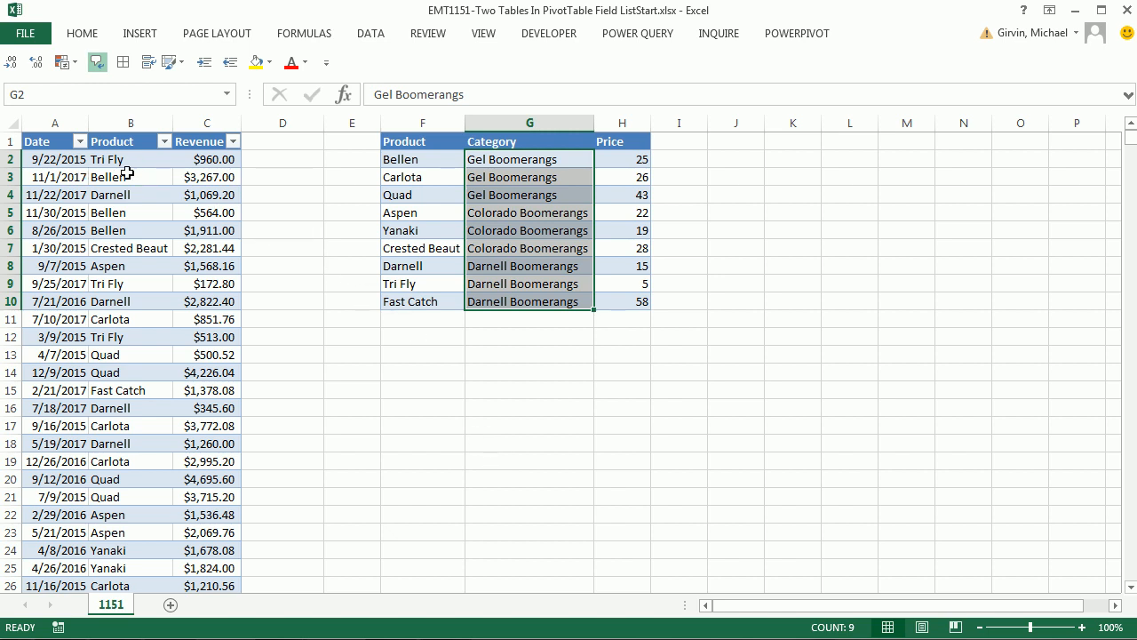
Convert the product price list F1:H10 into a table with headers and name it Product
left_click(130, 178)
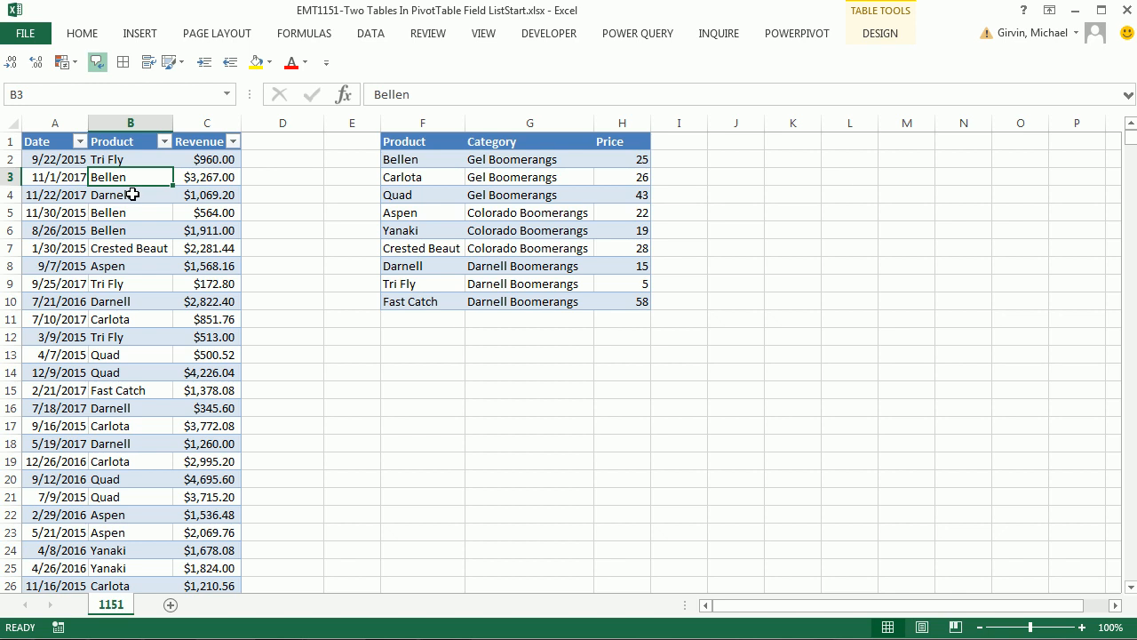
left_click(529, 178)
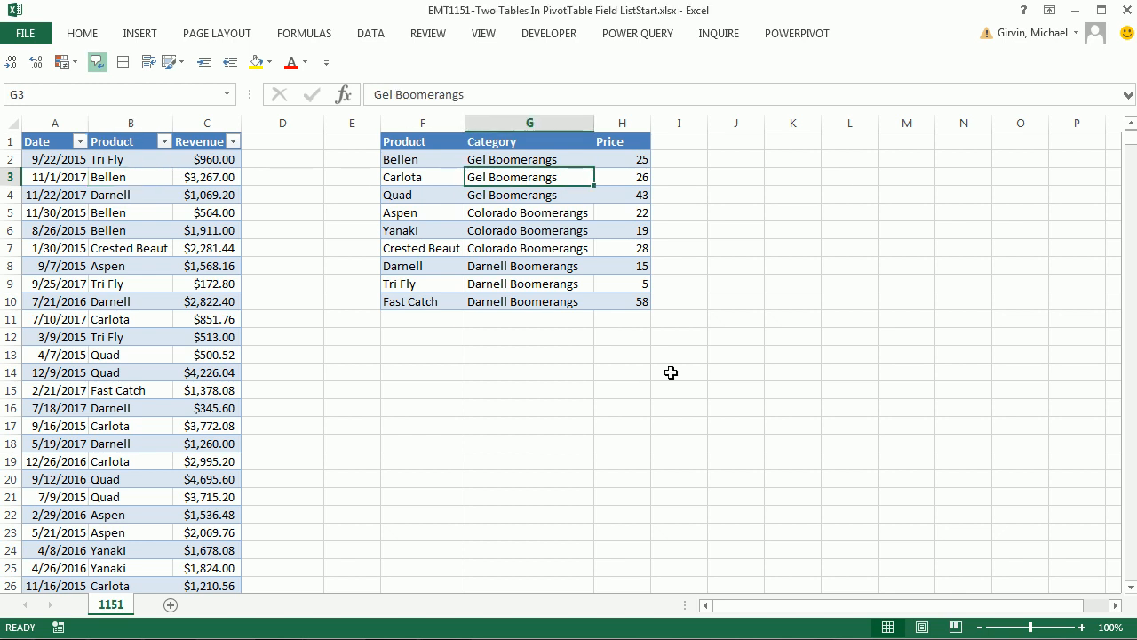
key("ctrl+t")
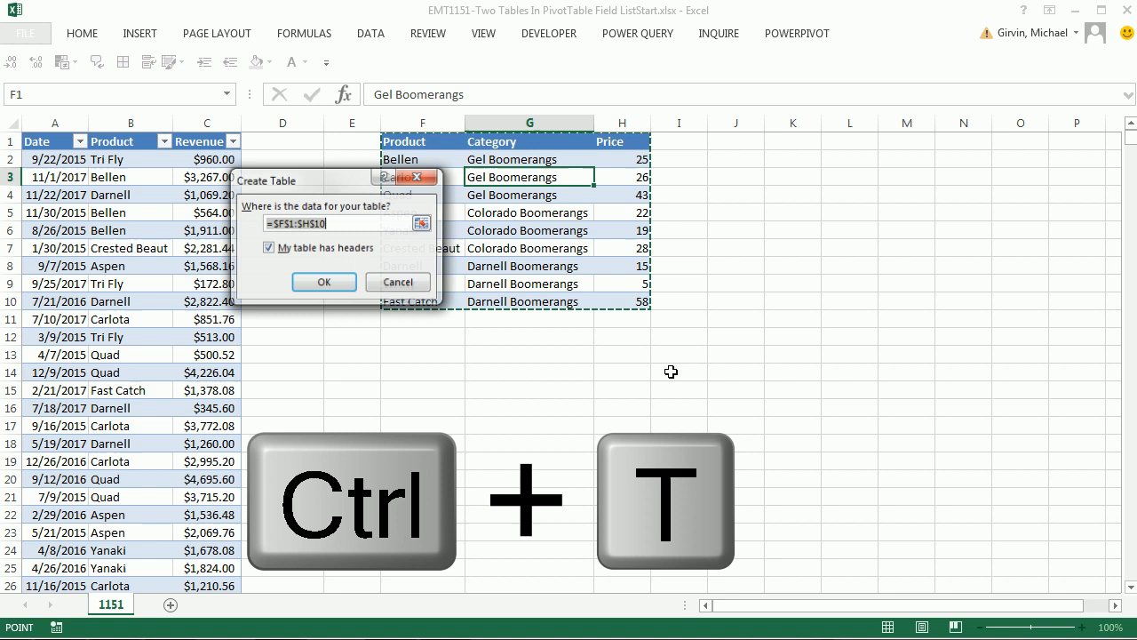
left_click(324, 281)
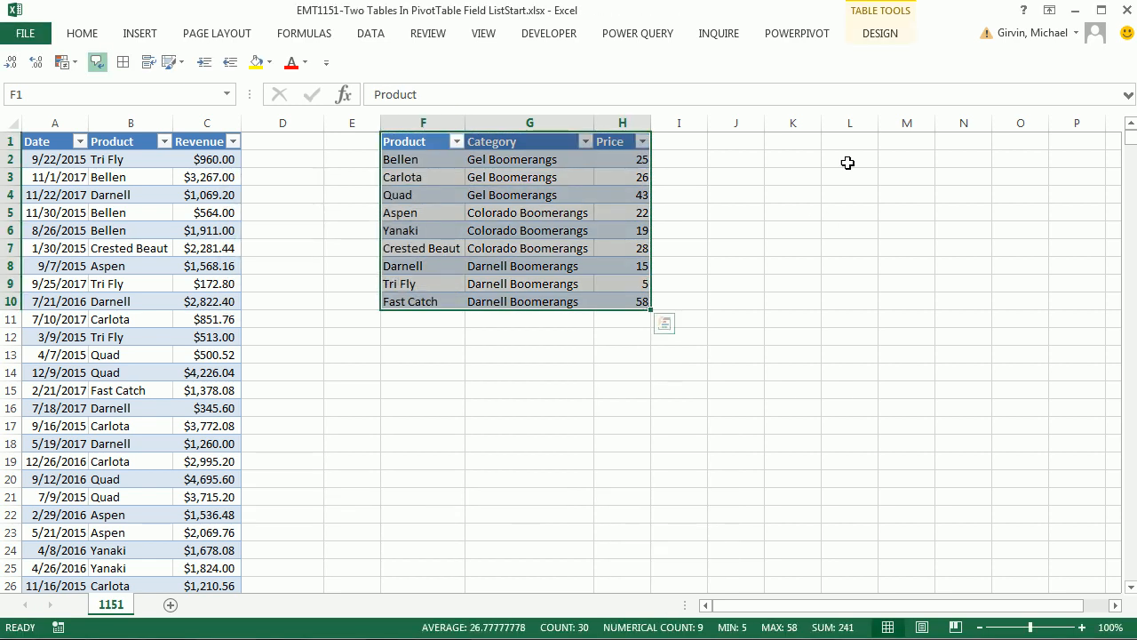
left_click(880, 32)
type("d")
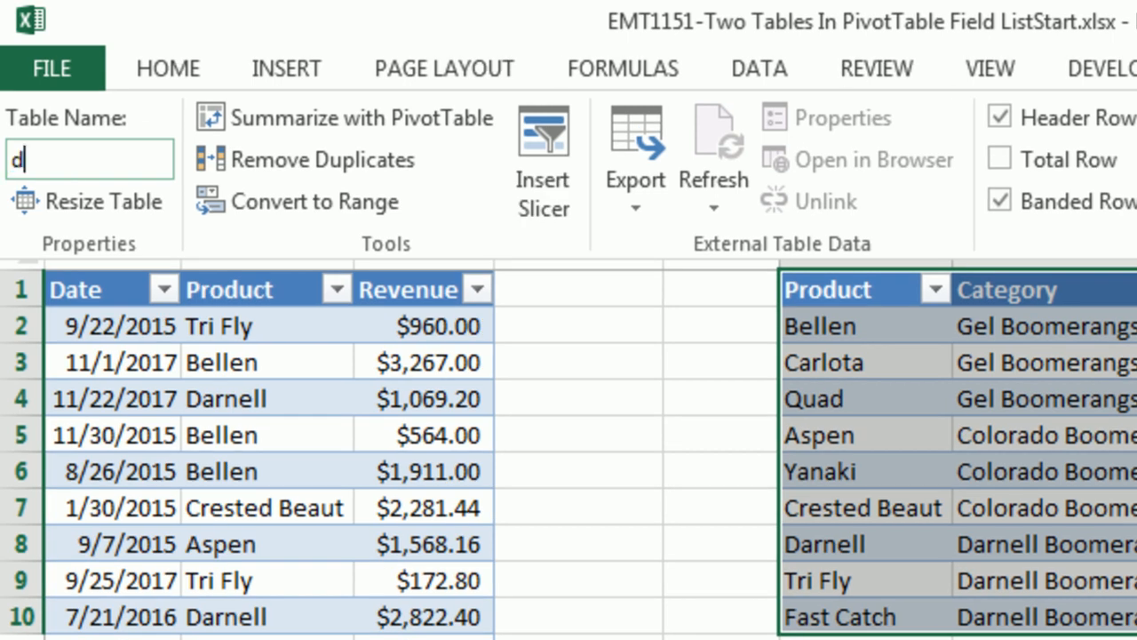
type("Product")
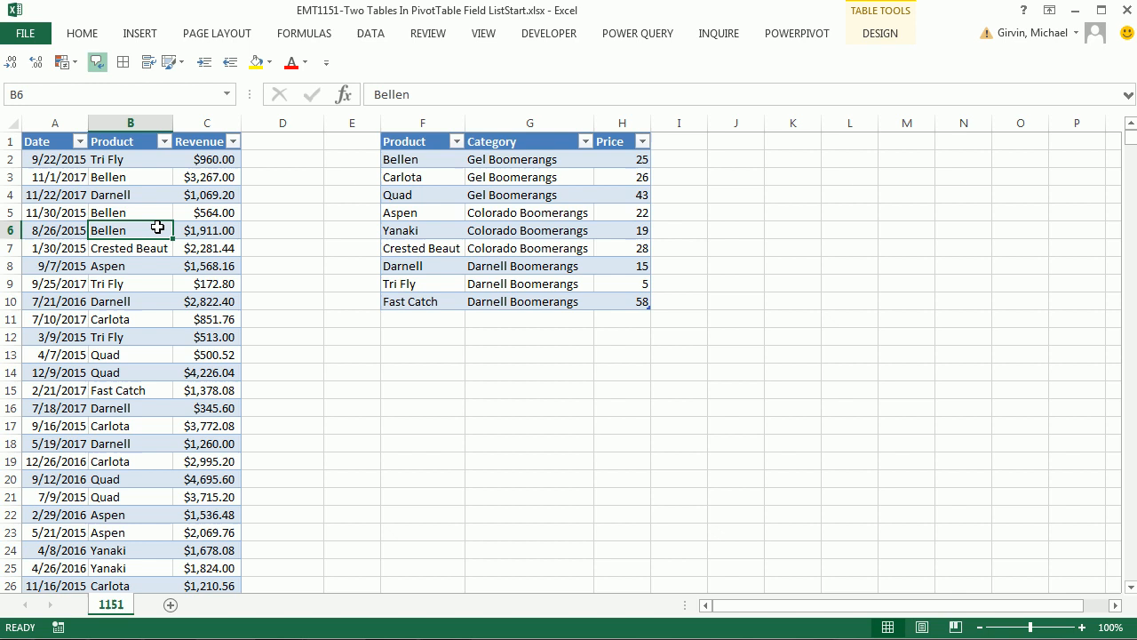
Insert a PivotTable from the sales table and try adding a field from the second table
left_click(139, 32)
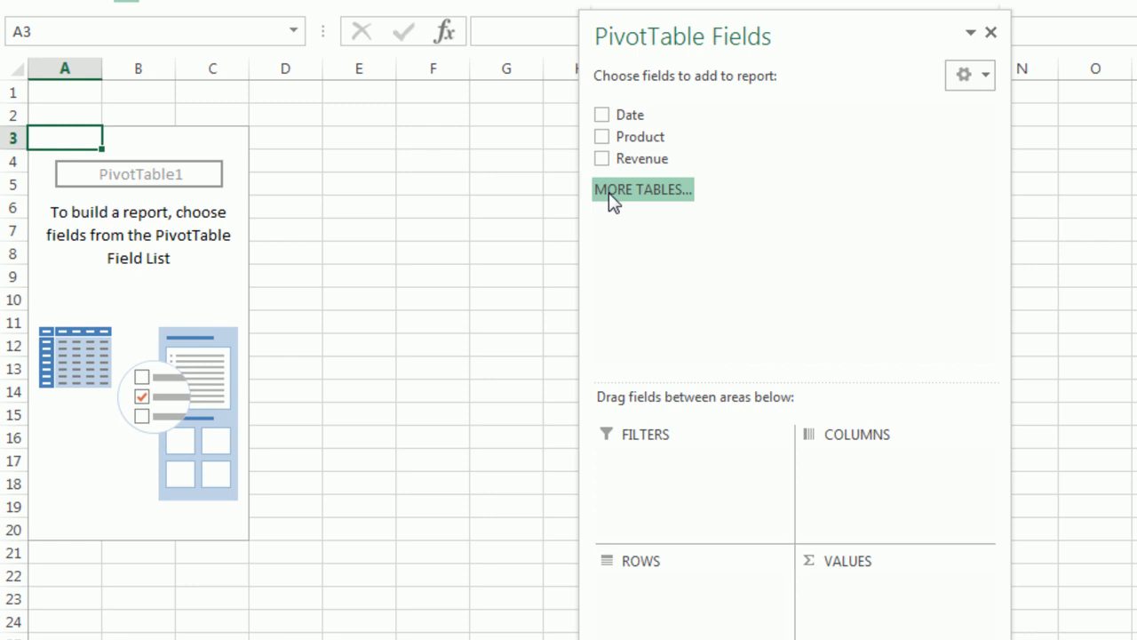
left_click(644, 189)
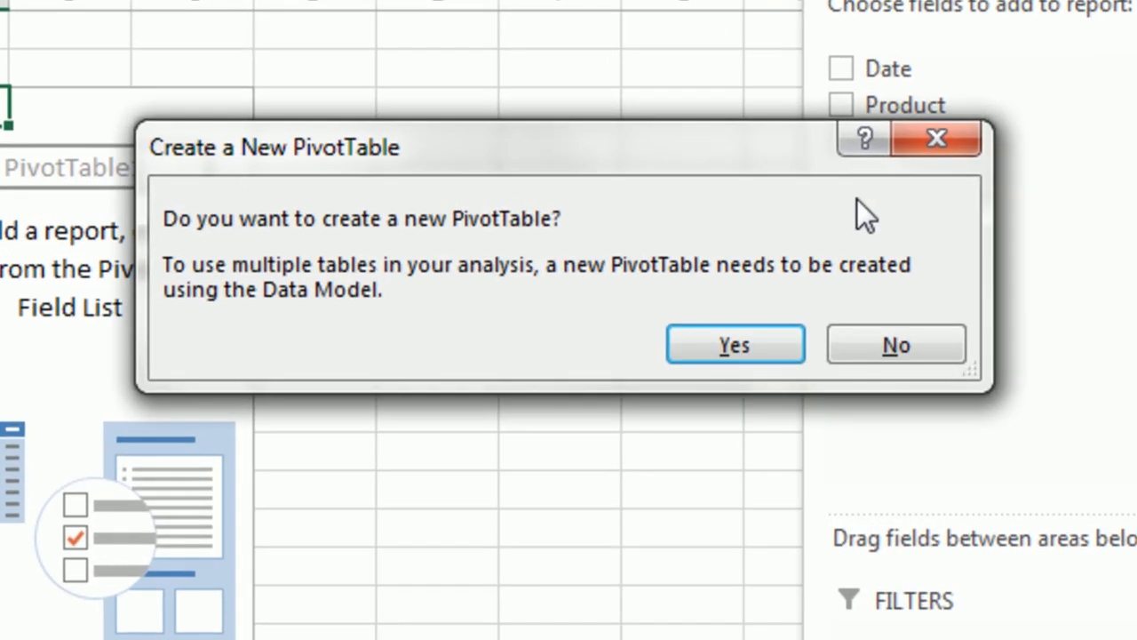
mouse_move(756, 68)
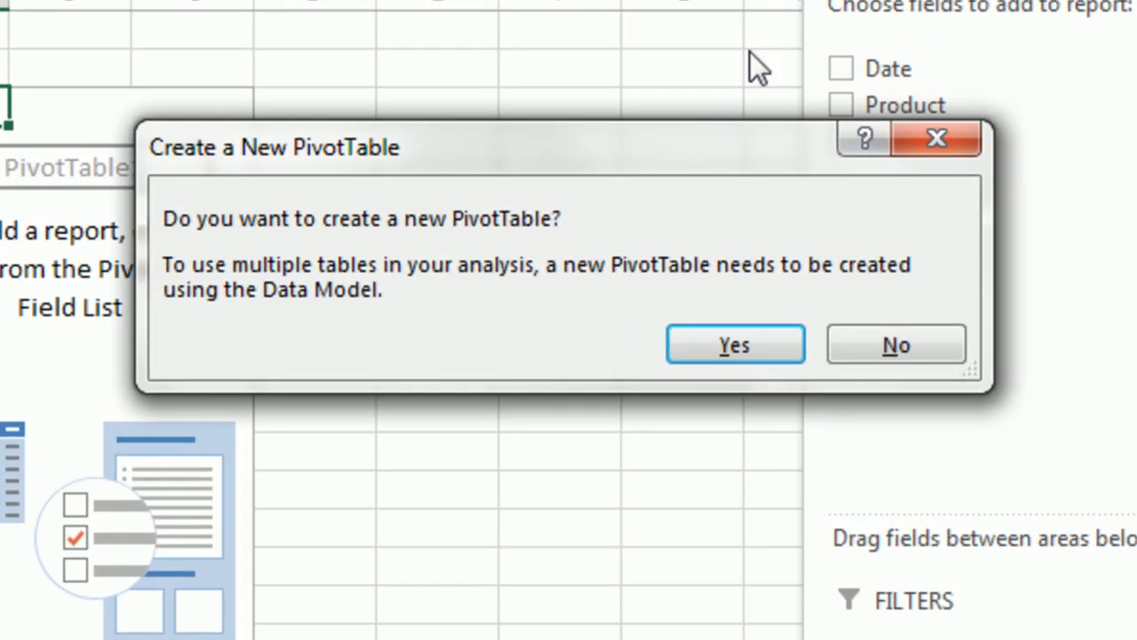
mouse_move(654, 249)
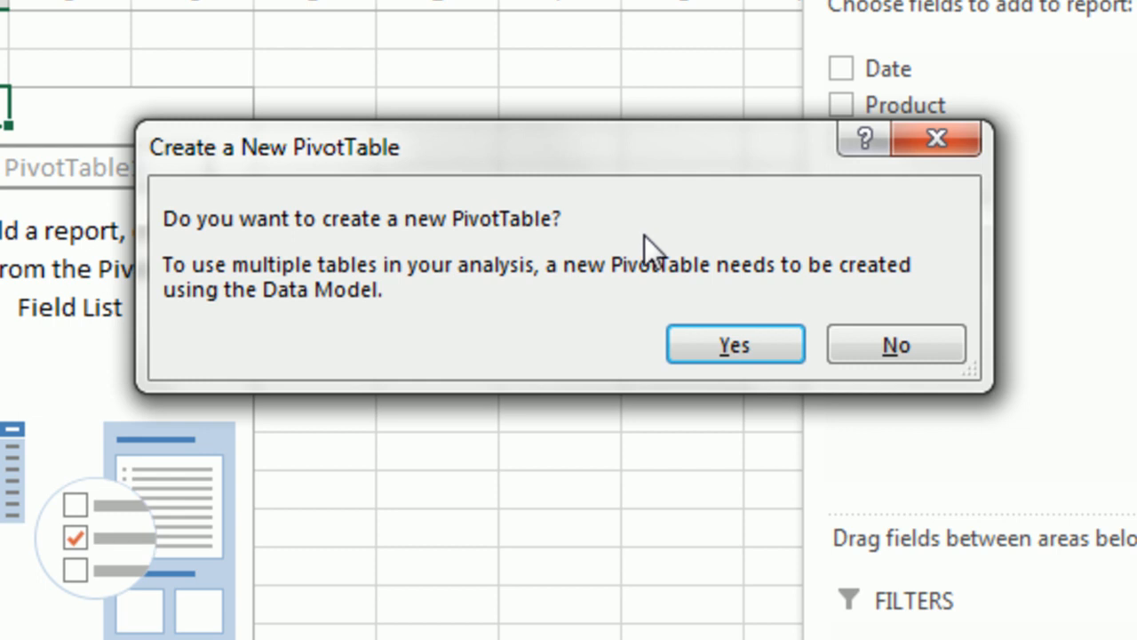
mouse_move(300, 331)
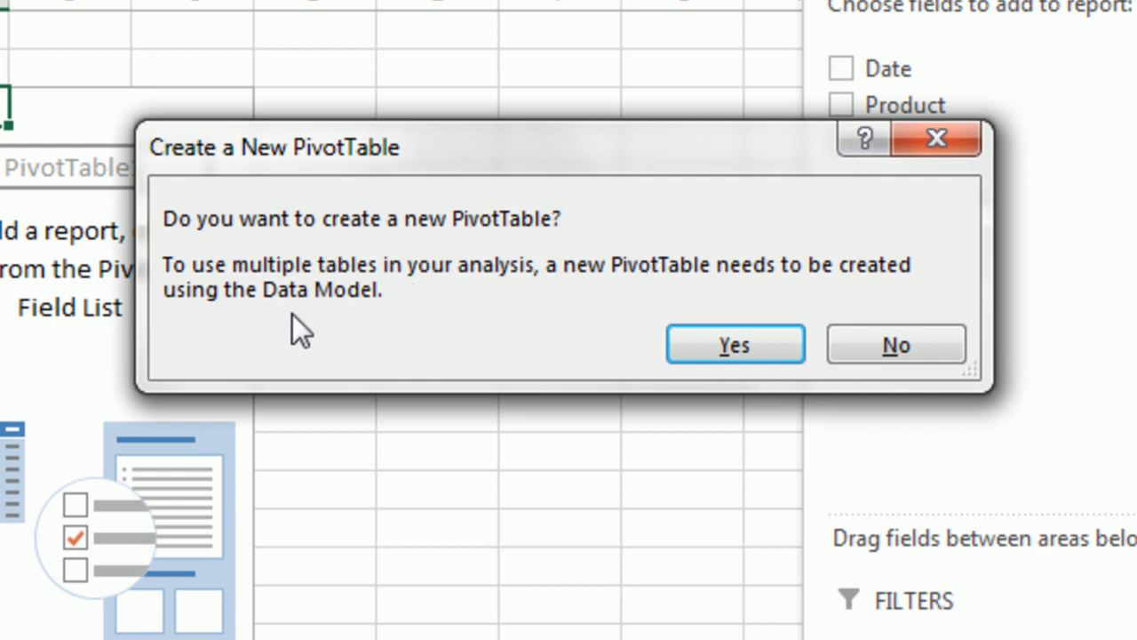
mouse_move(331, 295)
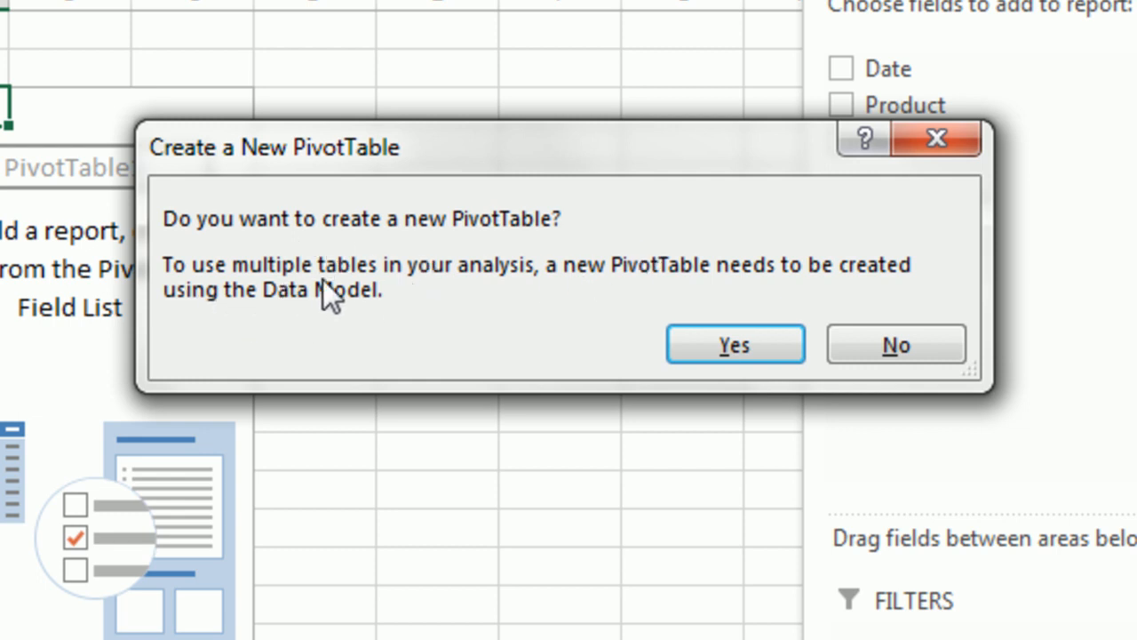
mouse_move(726, 298)
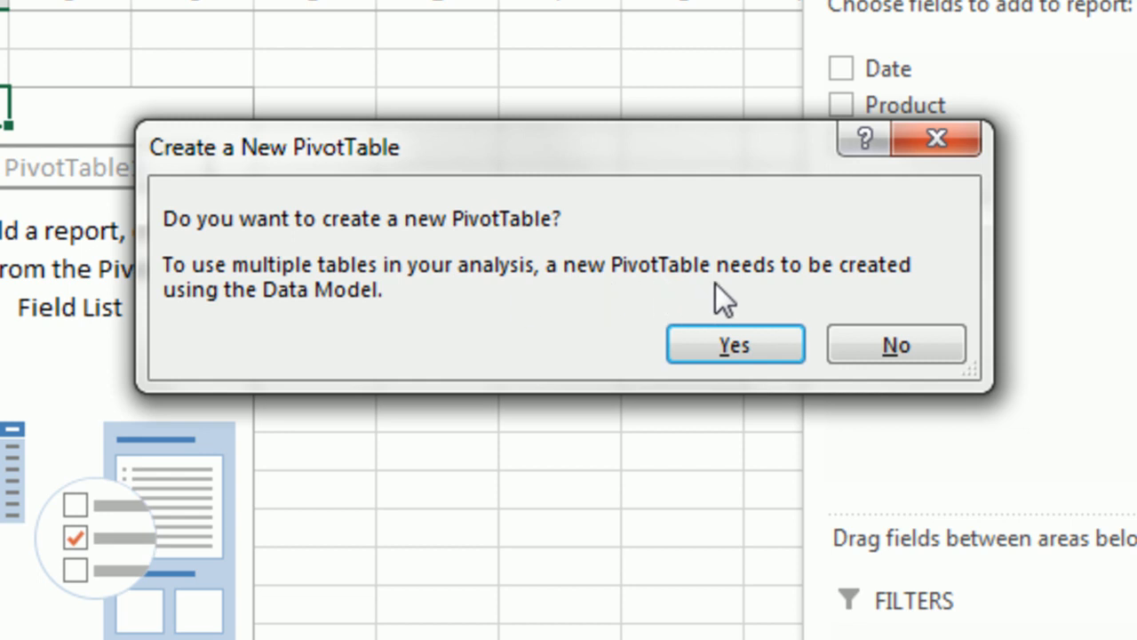
mouse_move(462, 342)
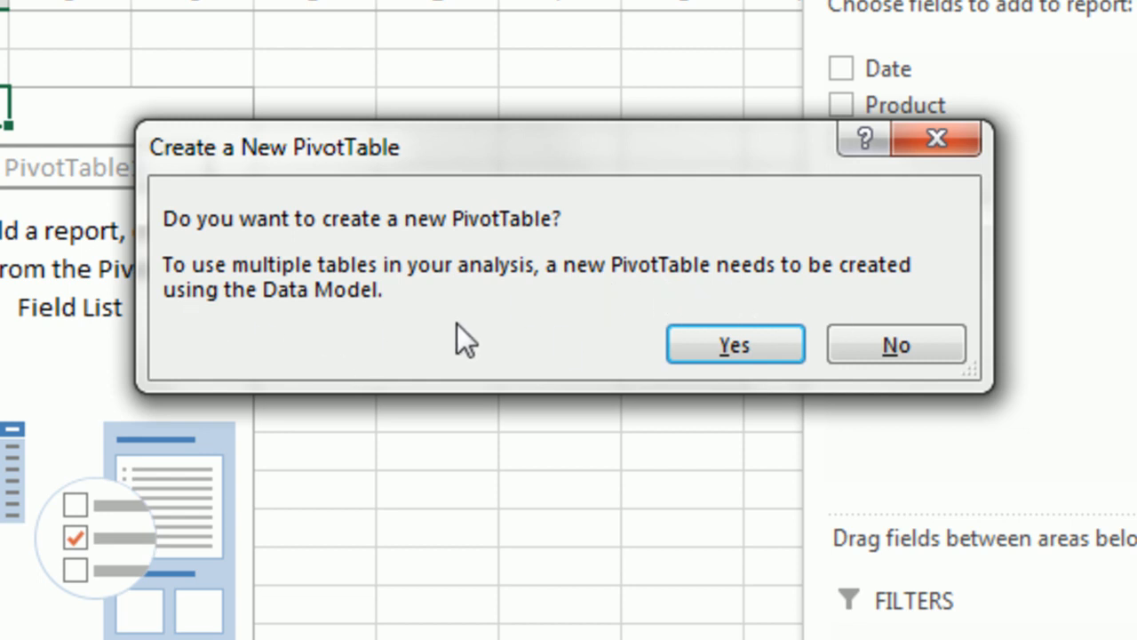
mouse_move(398, 359)
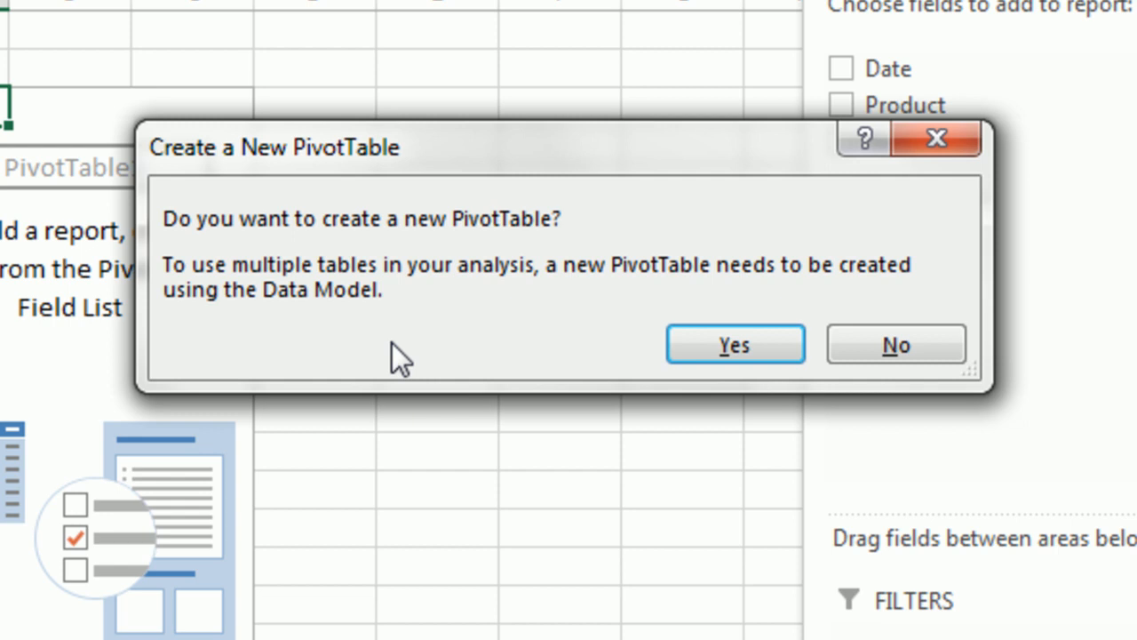
mouse_move(356, 356)
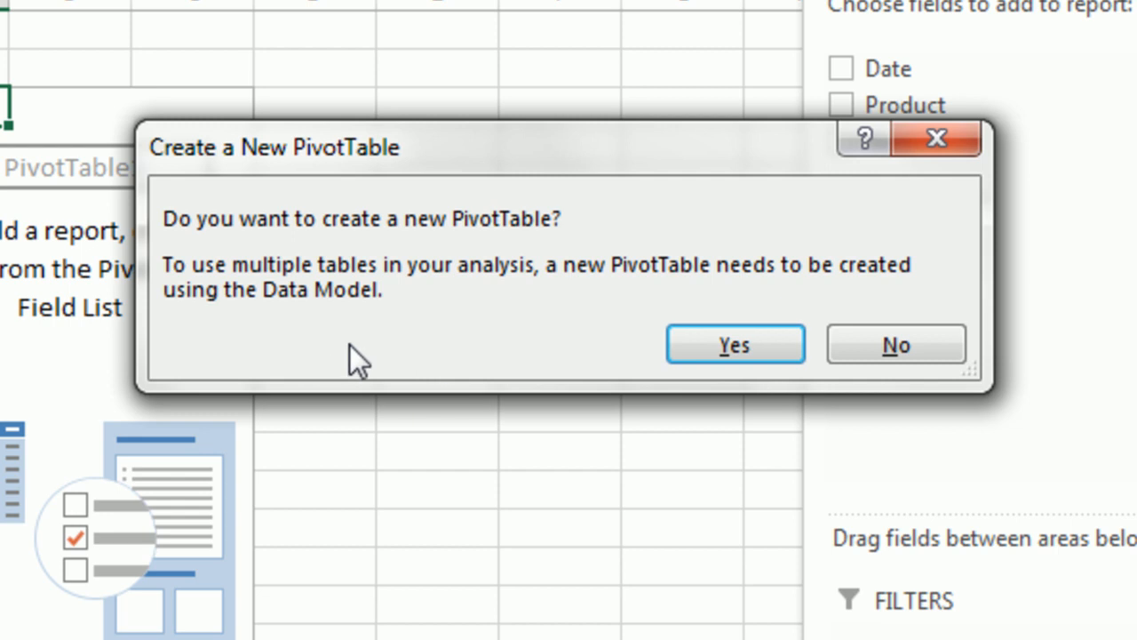
mouse_move(400, 364)
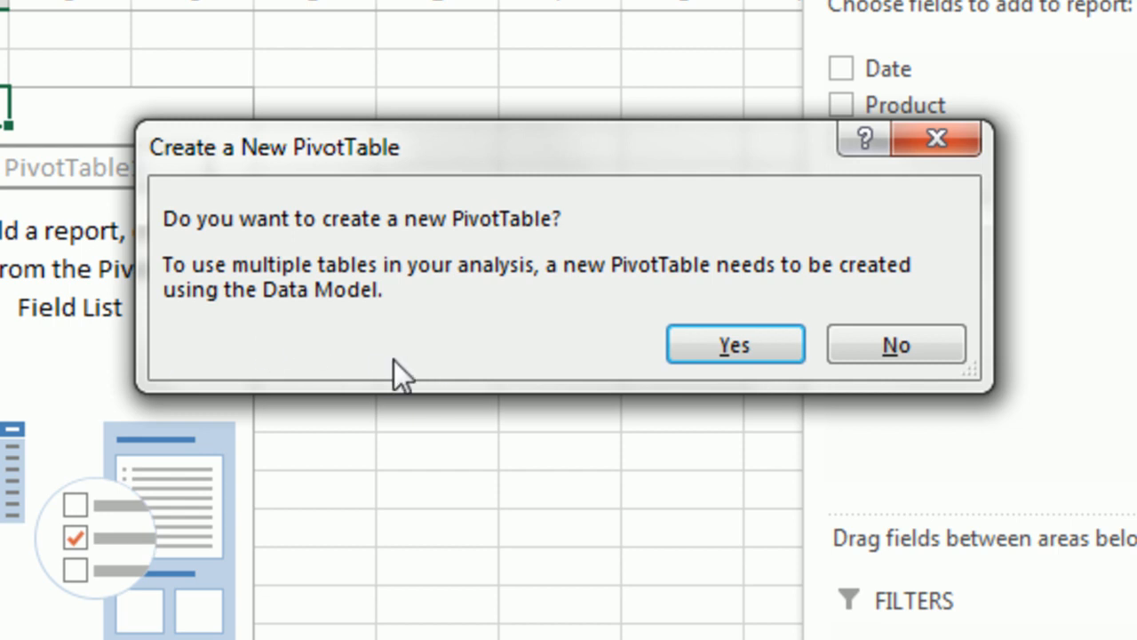
mouse_move(336, 320)
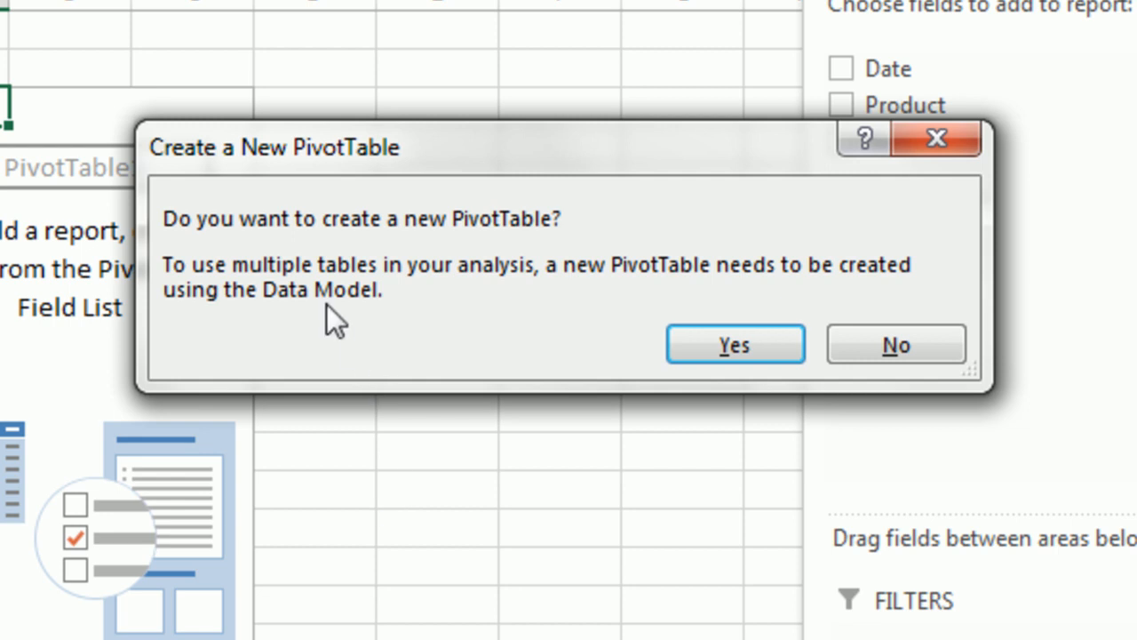
mouse_move(316, 324)
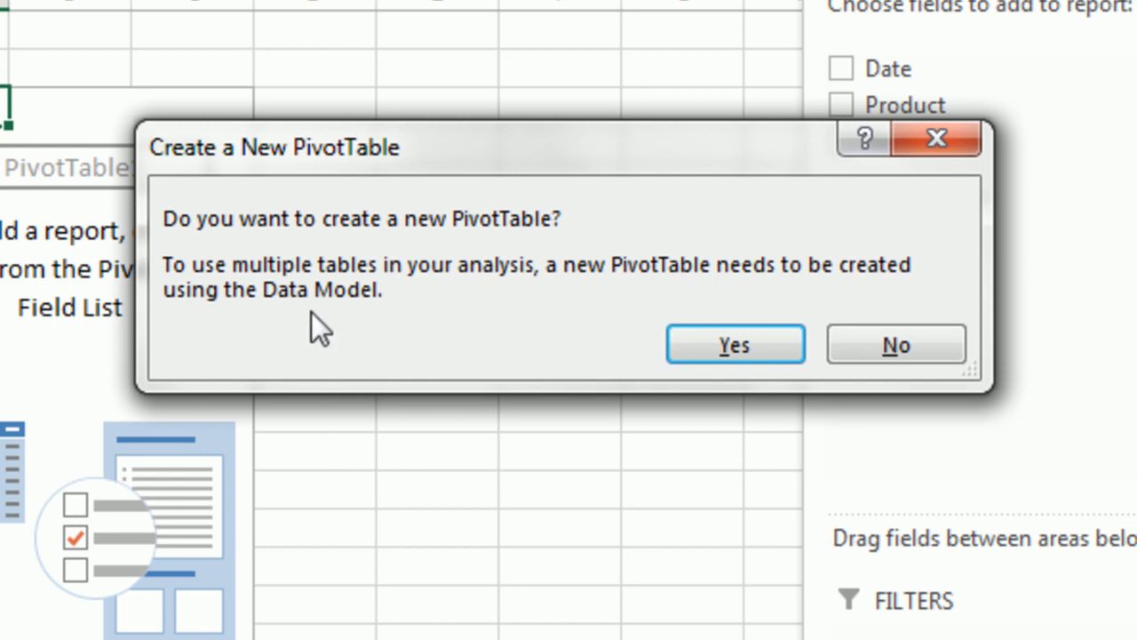
mouse_move(229, 359)
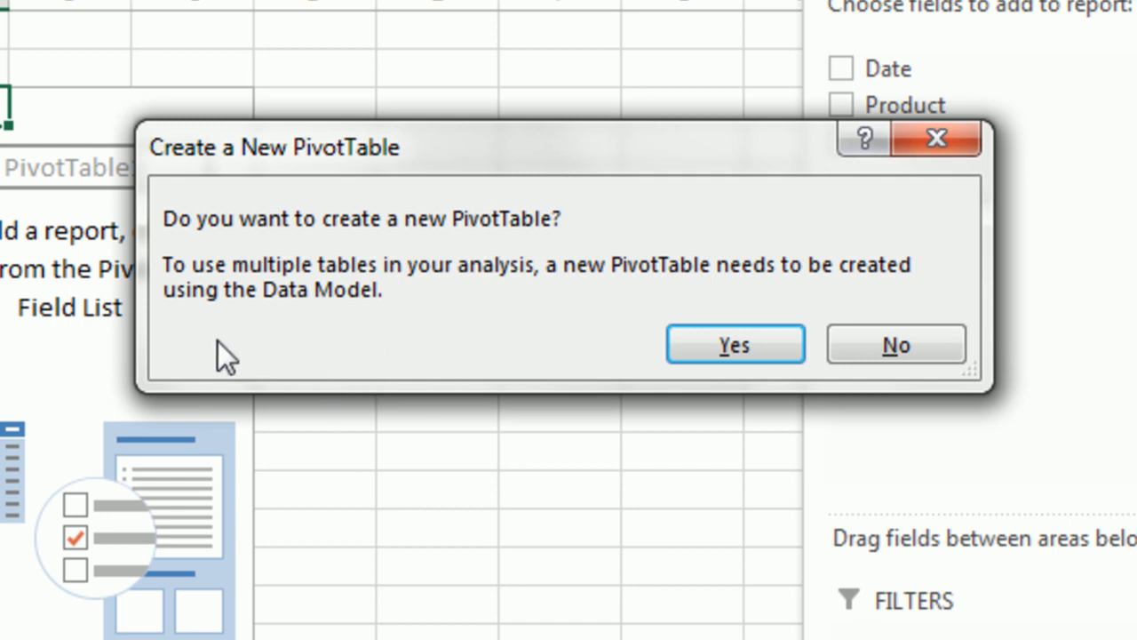
mouse_move(305, 346)
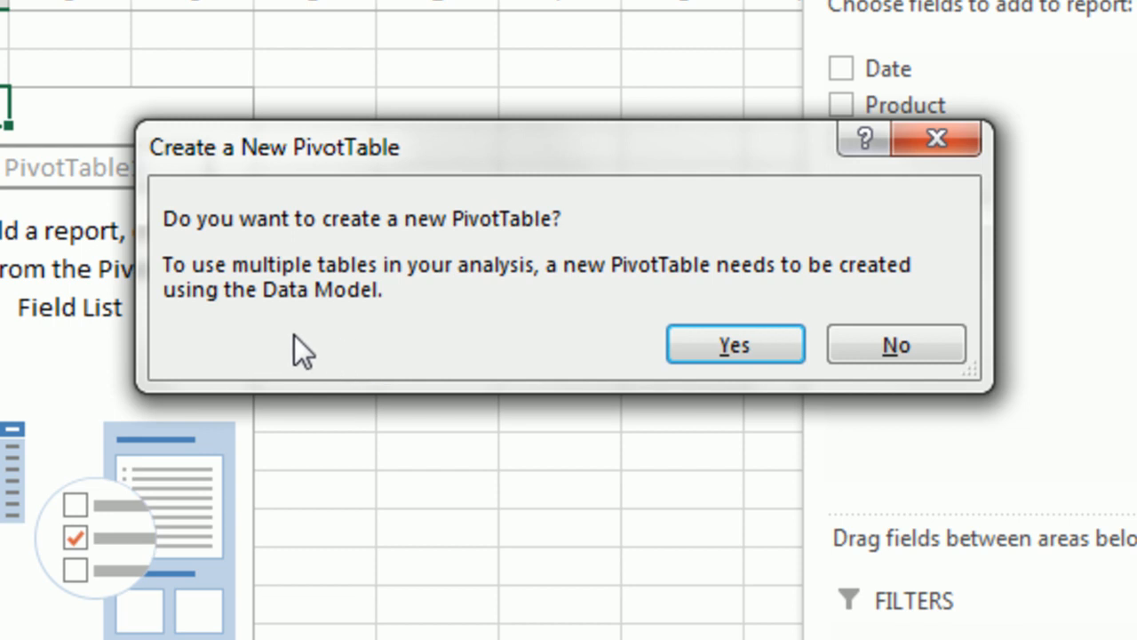
mouse_move(736, 345)
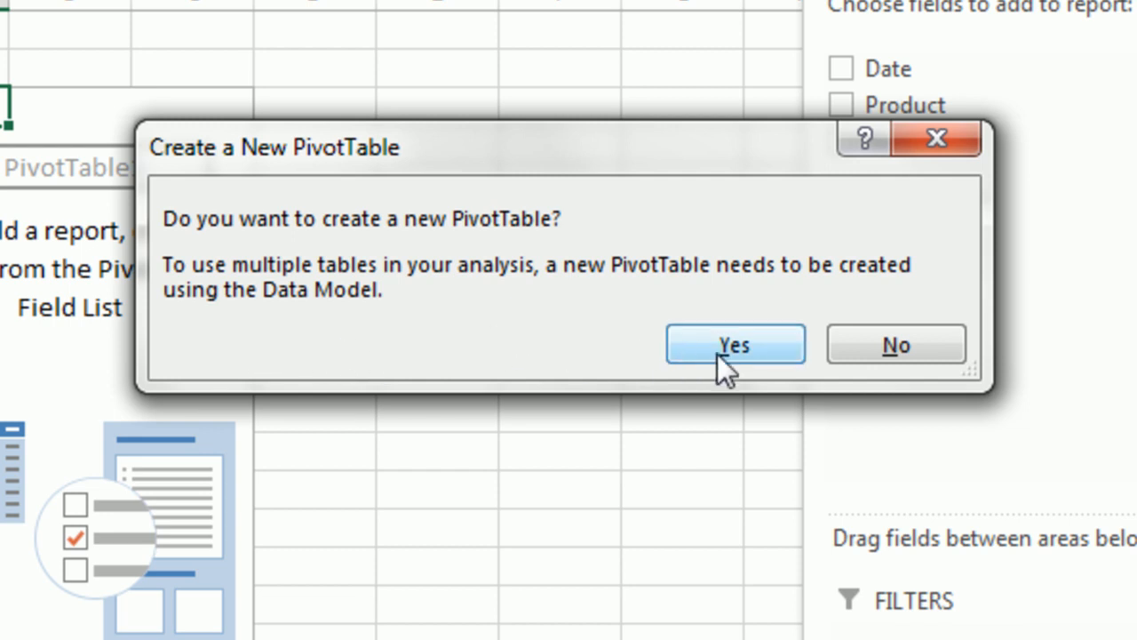
Accept the new Data Model PivotTable with dProduct Category on rows and fRevenue Revenue in values
left_click(736, 345)
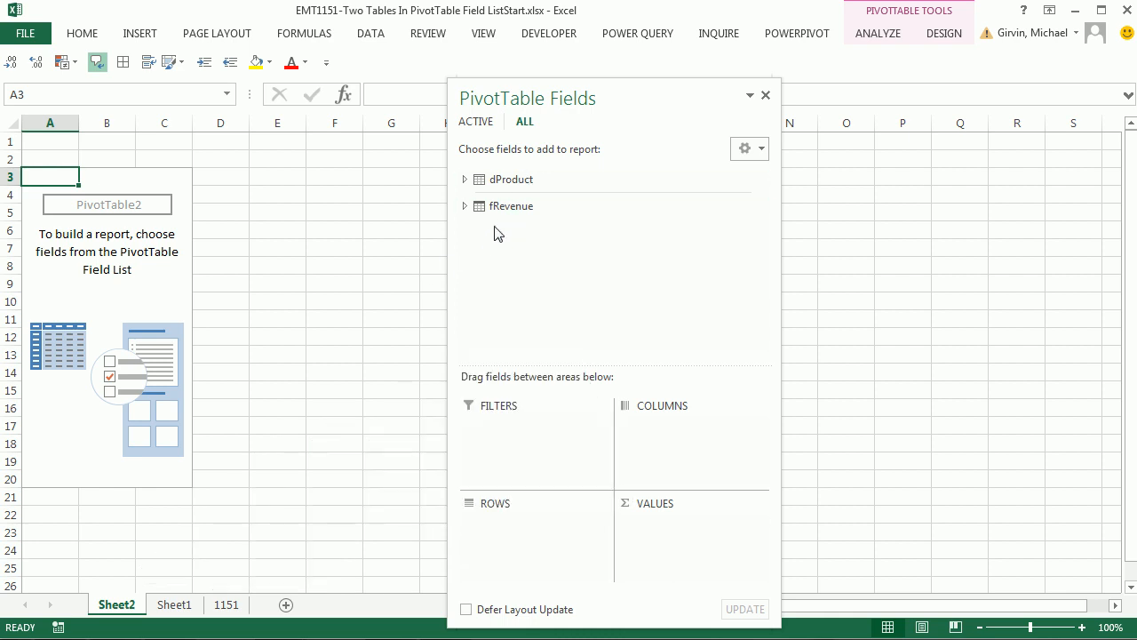
left_click(465, 180)
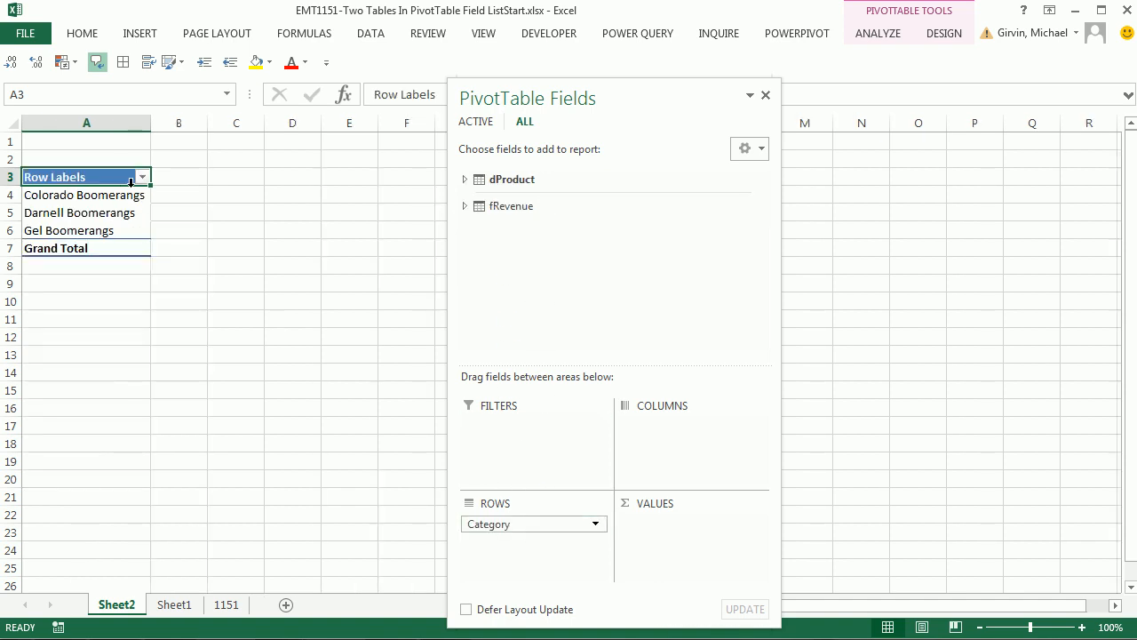
left_click(466, 206)
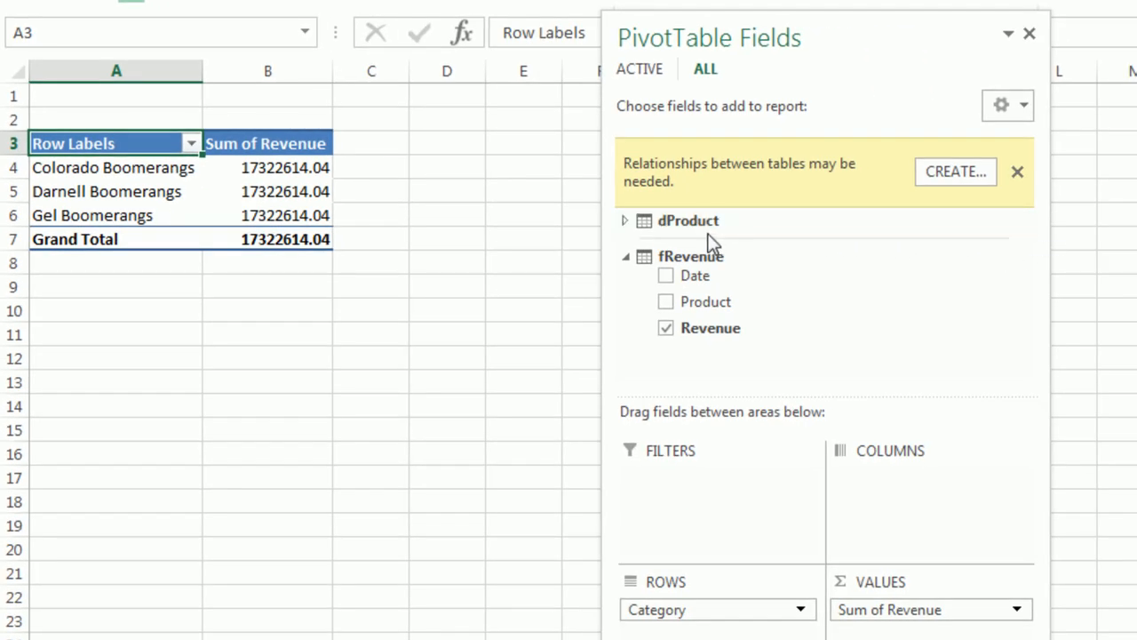
mouse_move(710, 181)
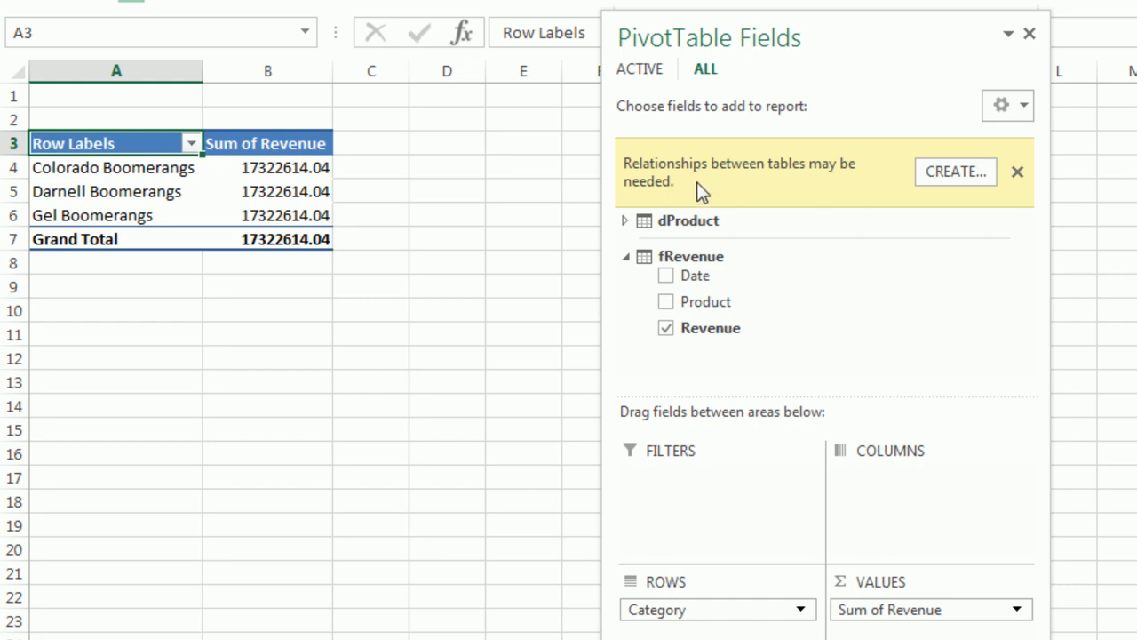
mouse_move(817, 204)
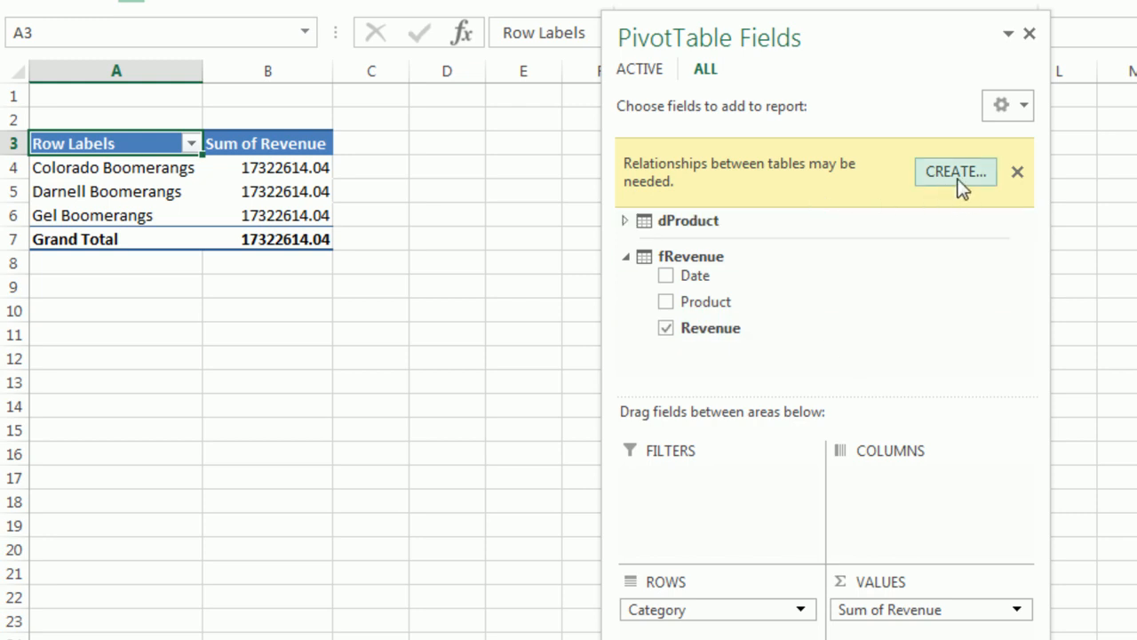
Create a relationship linking fRevenue Product (foreign) to dProduct Product (primary)
left_click(956, 171)
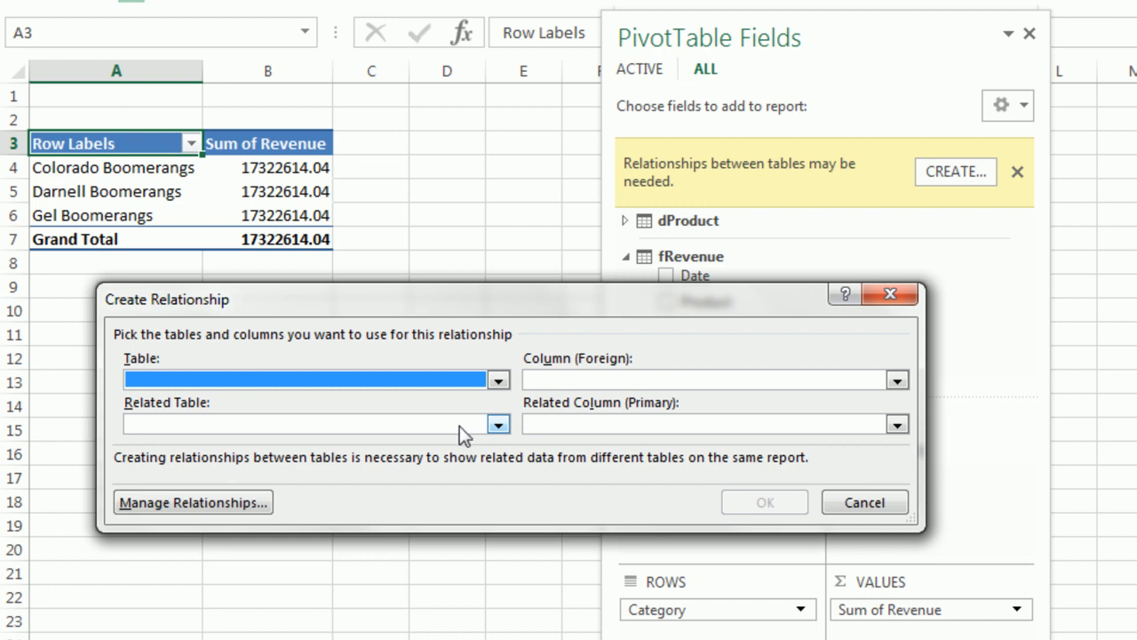
mouse_move(231, 444)
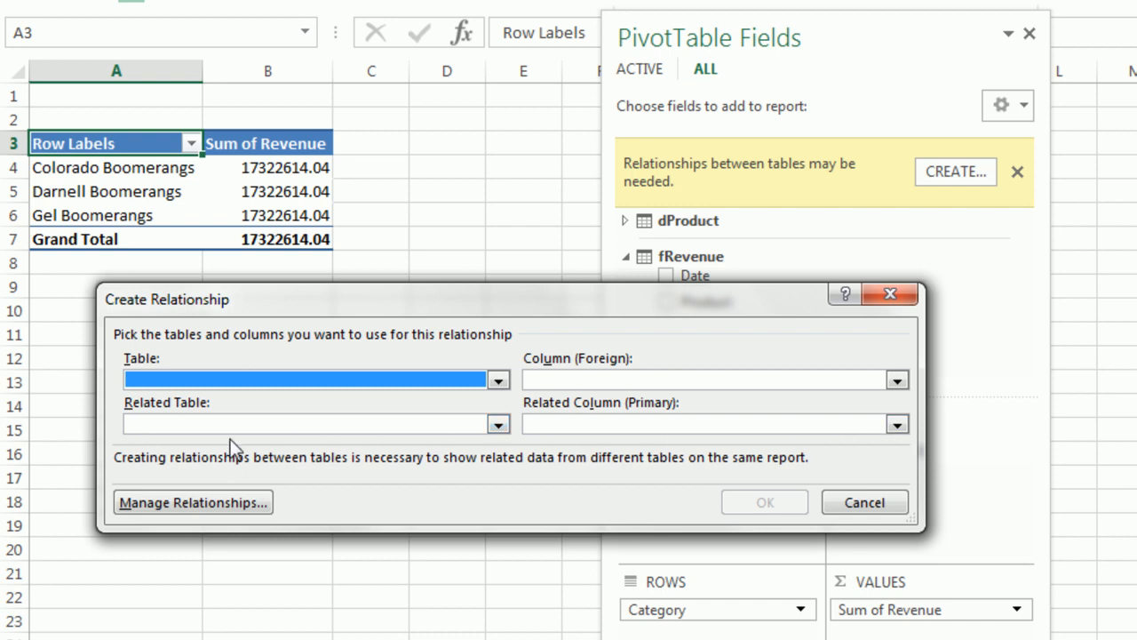
mouse_move(544, 448)
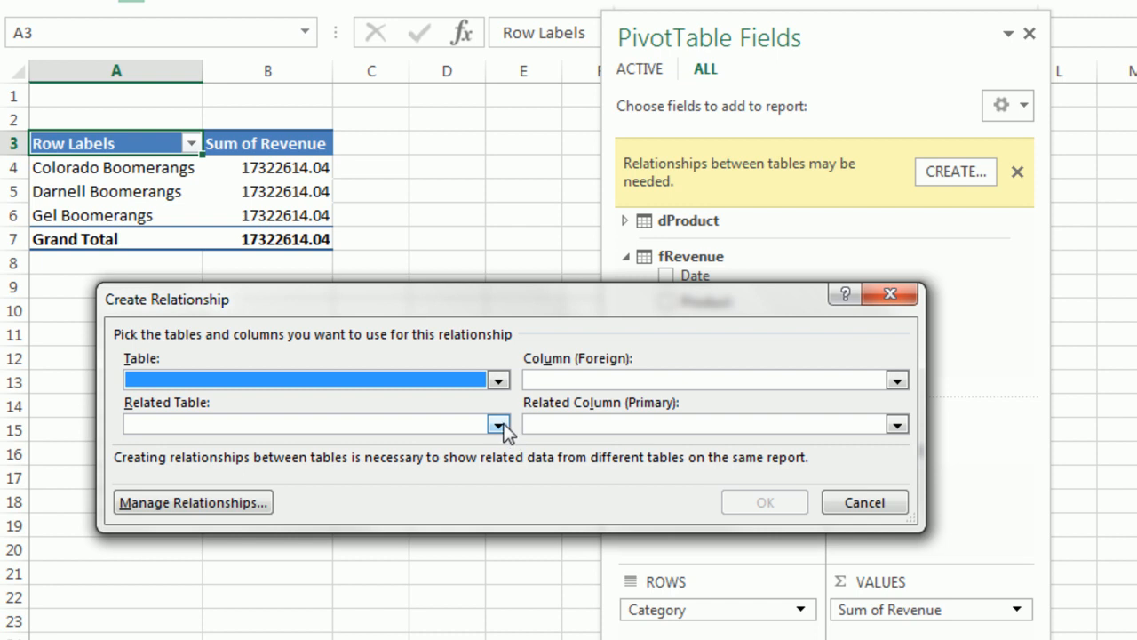
left_click(498, 423)
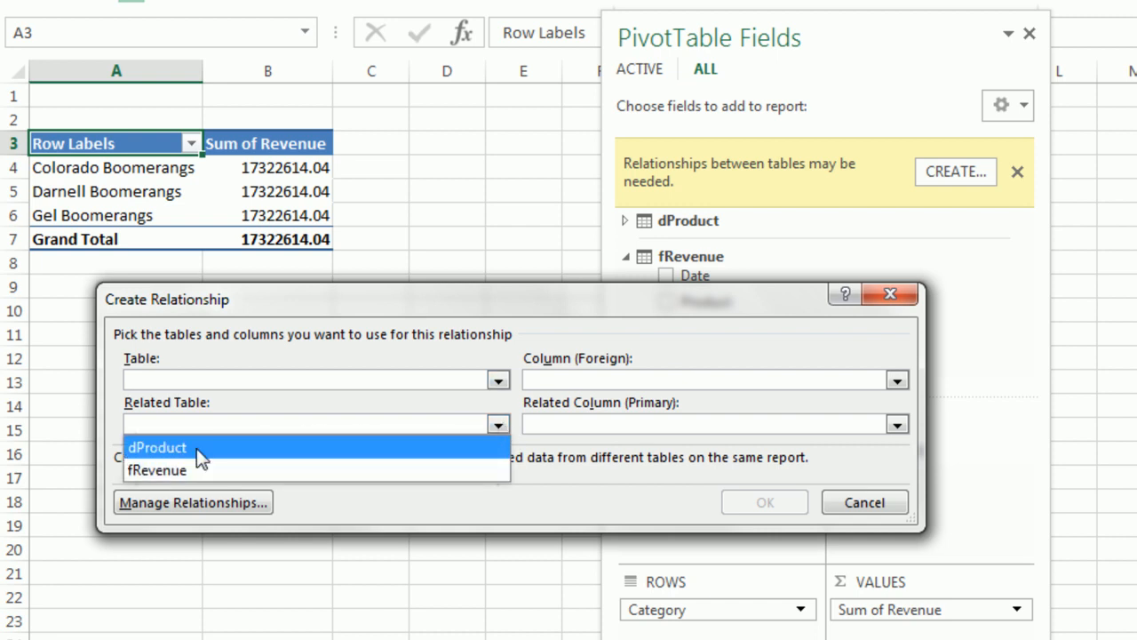
left_click(156, 448)
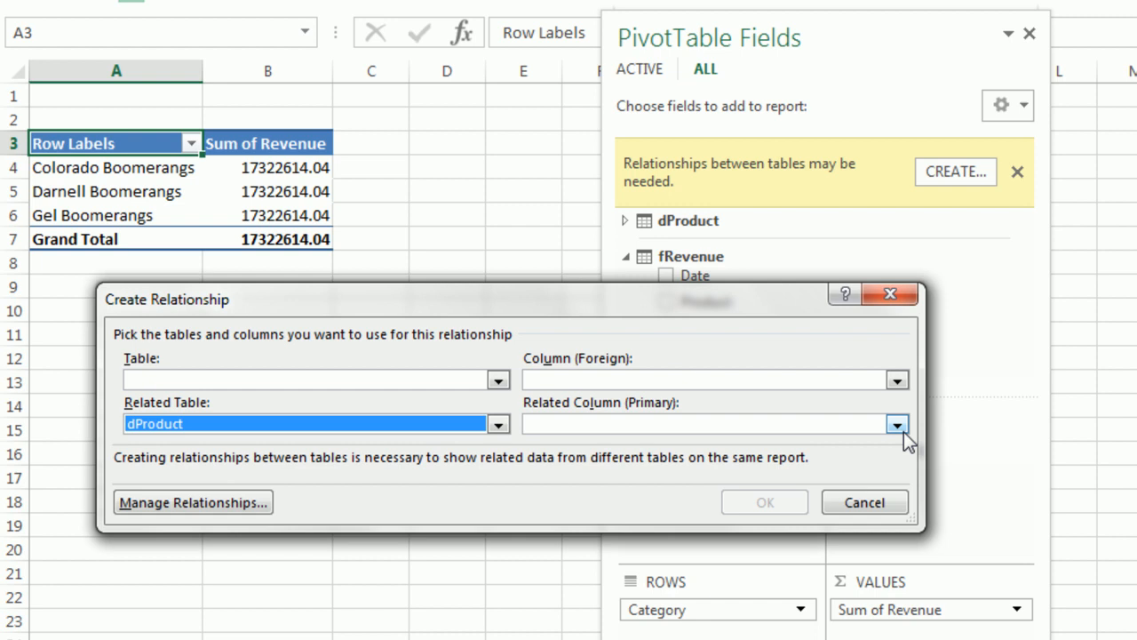
left_click(895, 423)
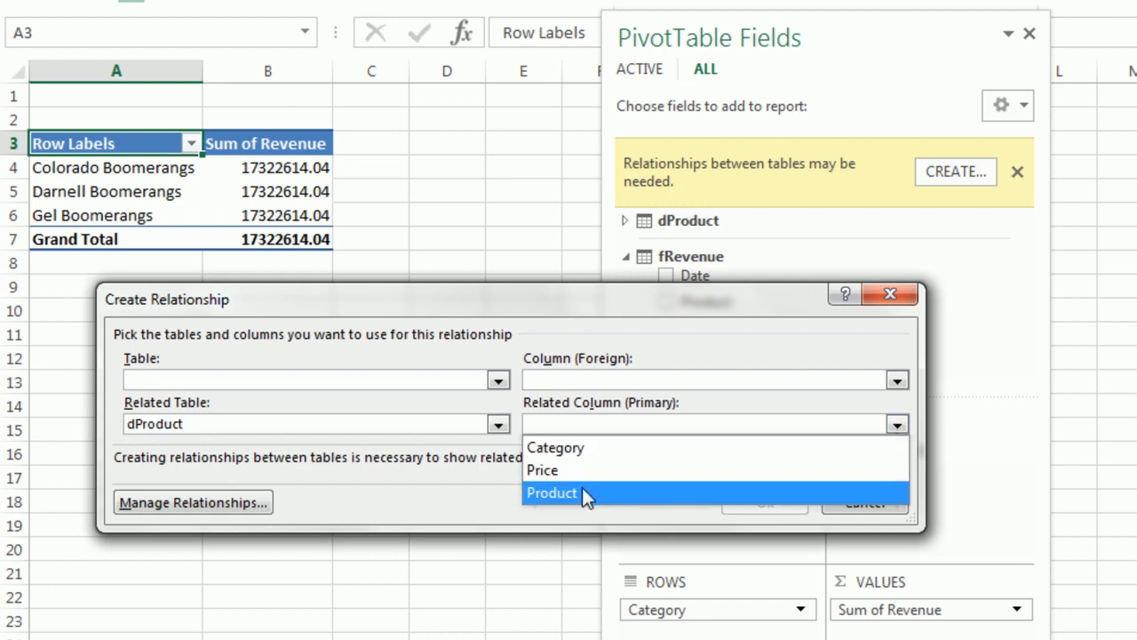
left_click(551, 492)
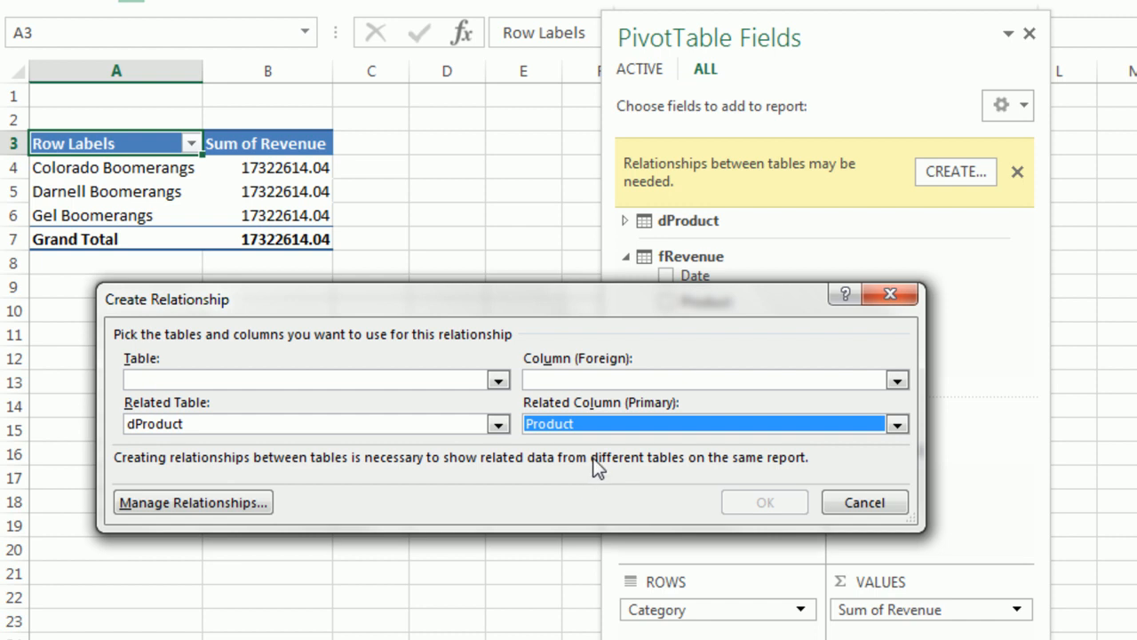
mouse_move(596, 448)
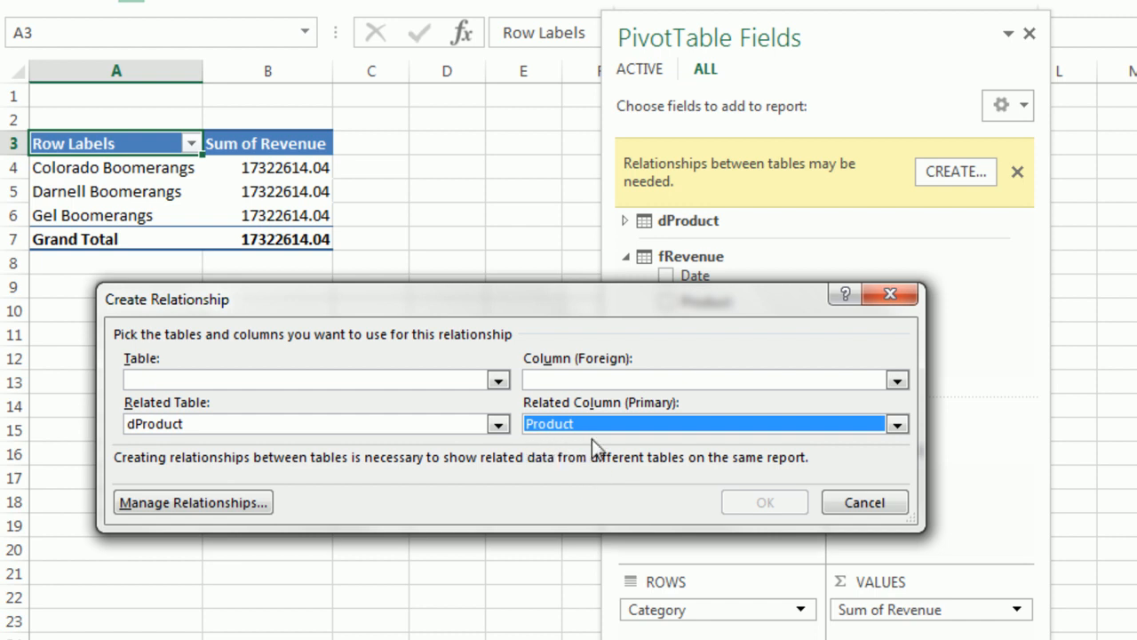
mouse_move(579, 465)
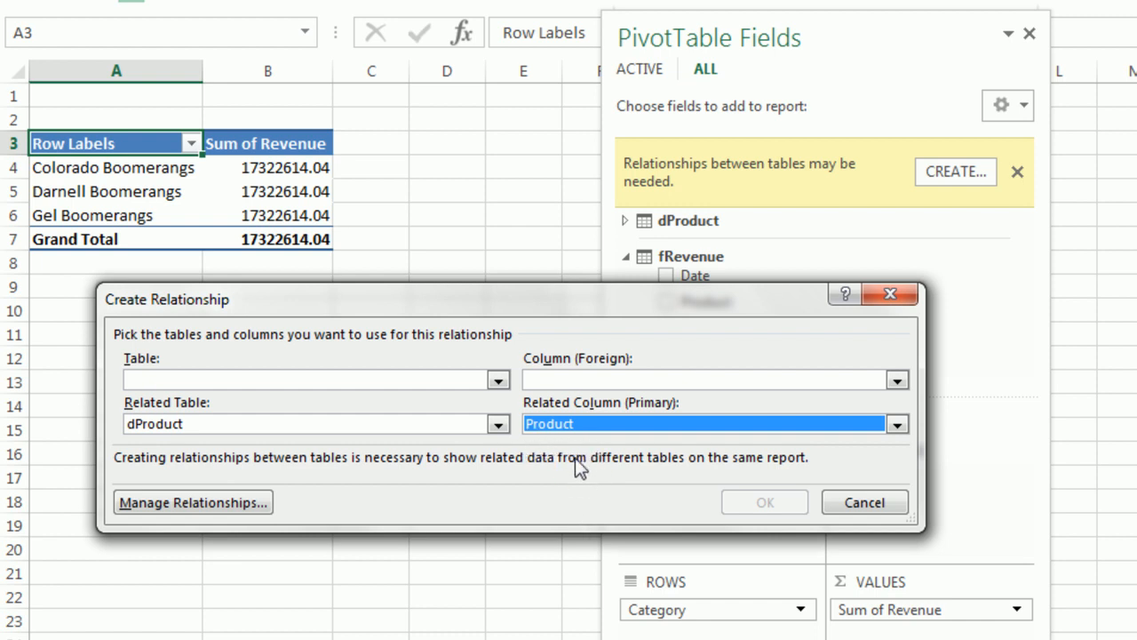
mouse_move(580, 499)
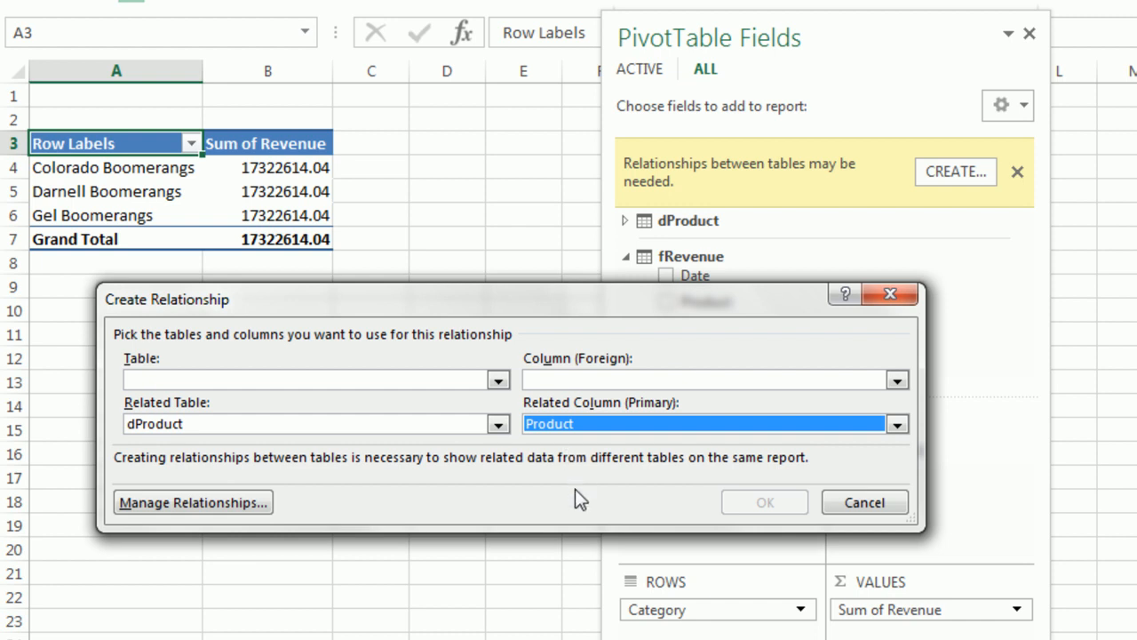
mouse_move(572, 499)
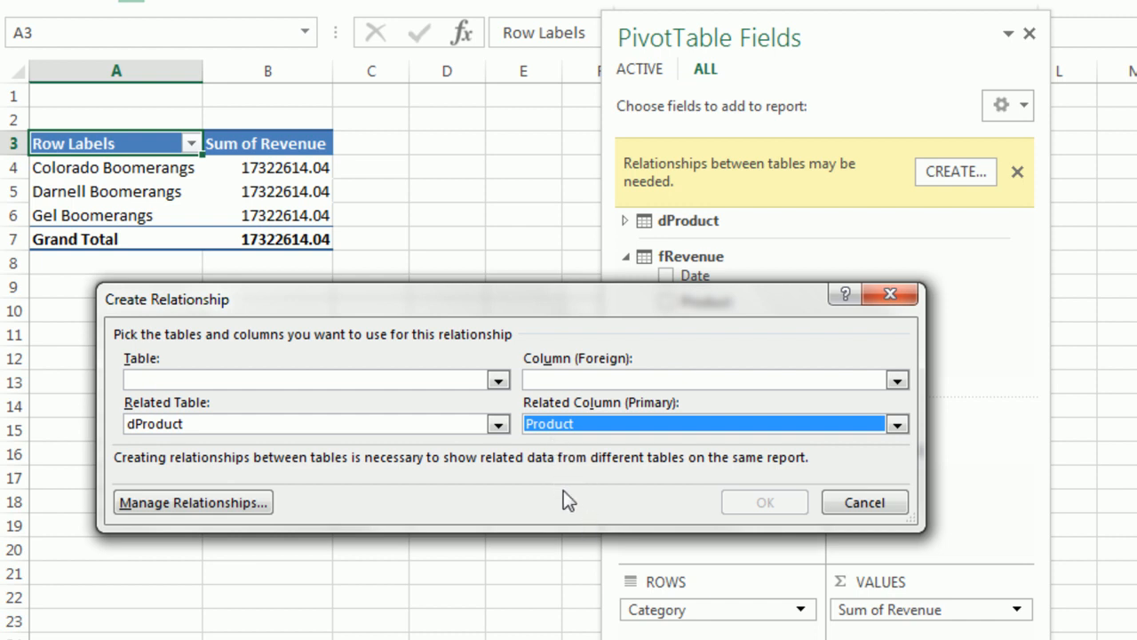
mouse_move(602, 423)
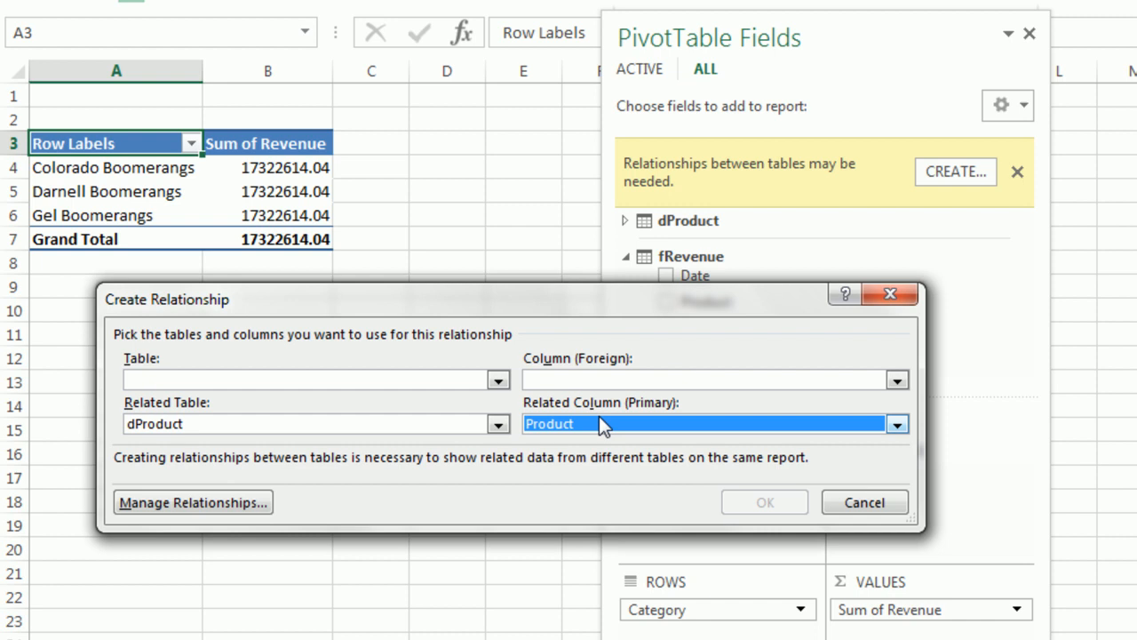
mouse_move(707, 432)
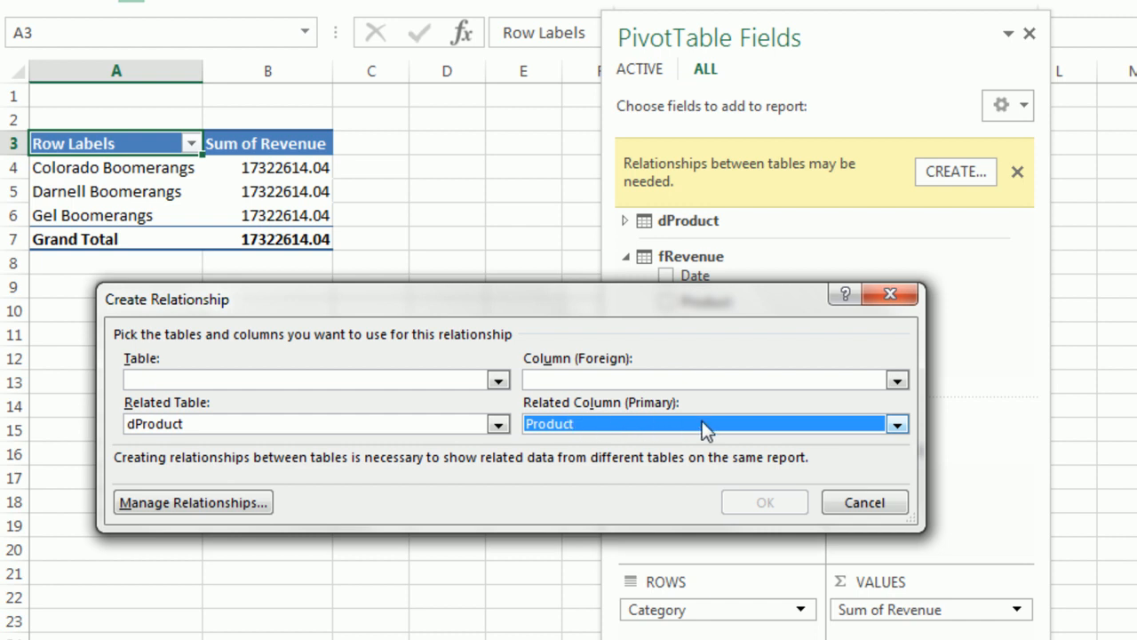
mouse_move(461, 417)
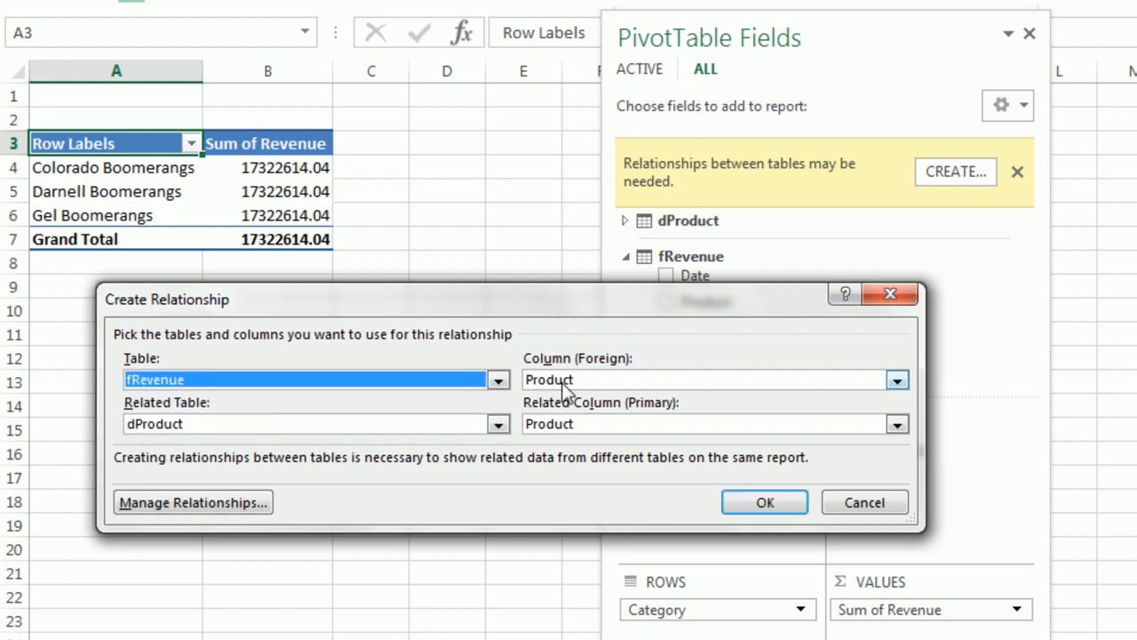
left_click(764, 501)
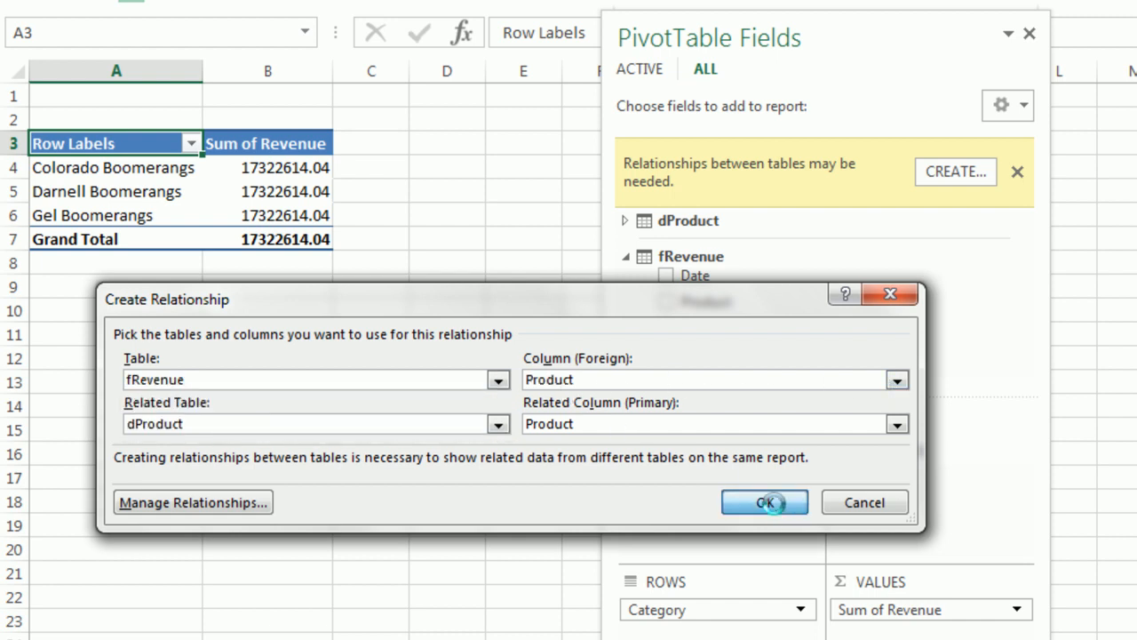
left_click(764, 501)
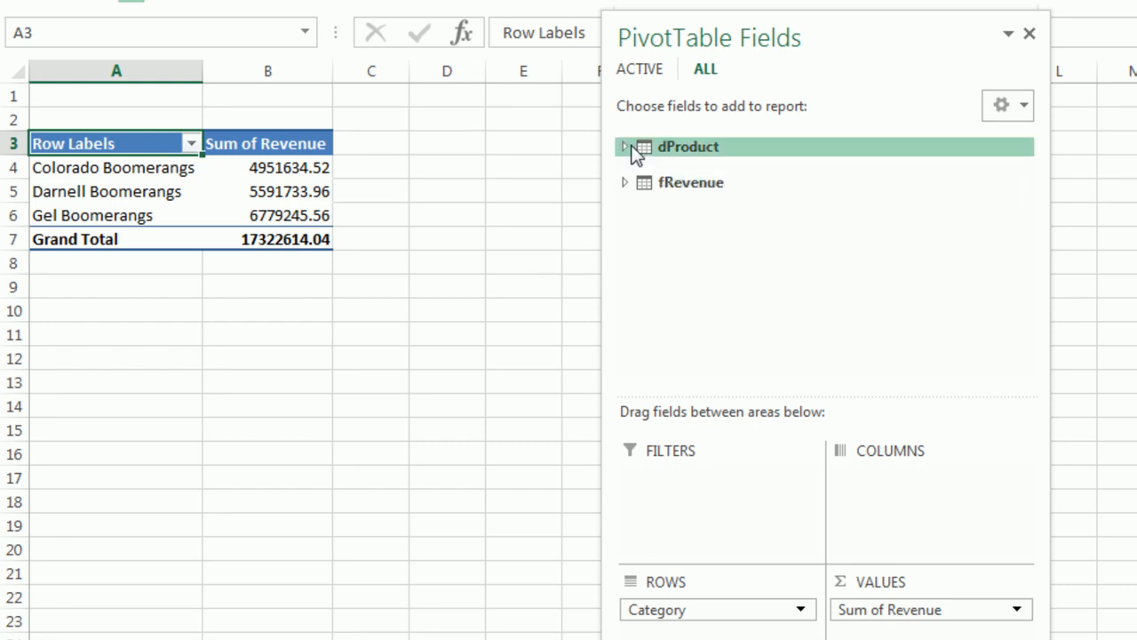
Show the PivotTable in Outline Form so the row header reads Category
left_click(625, 146)
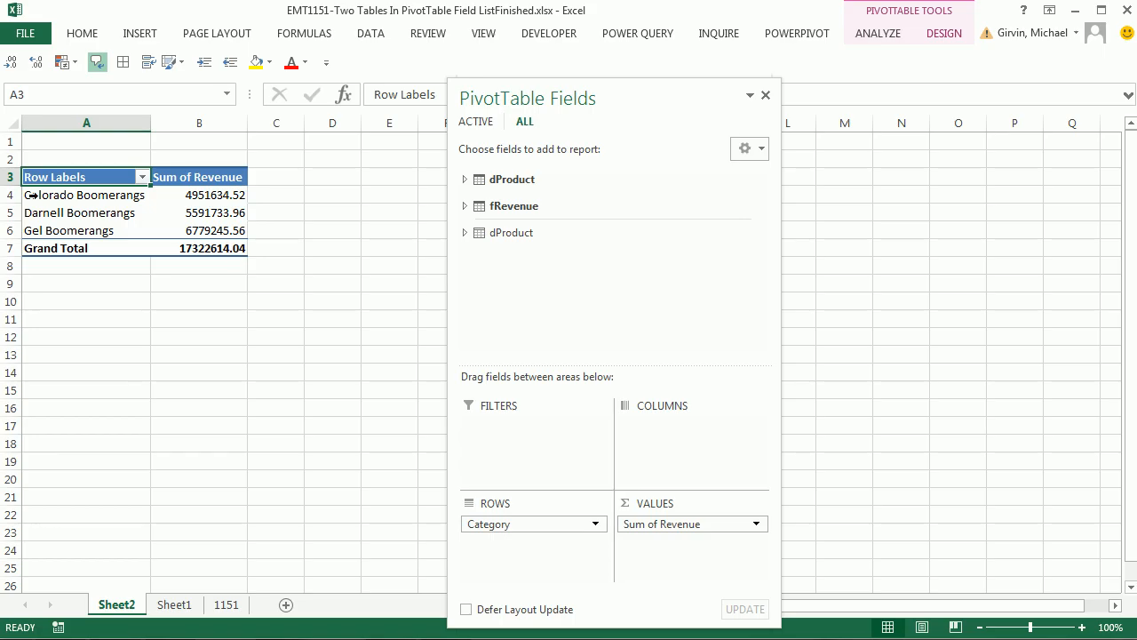
left_click(944, 32)
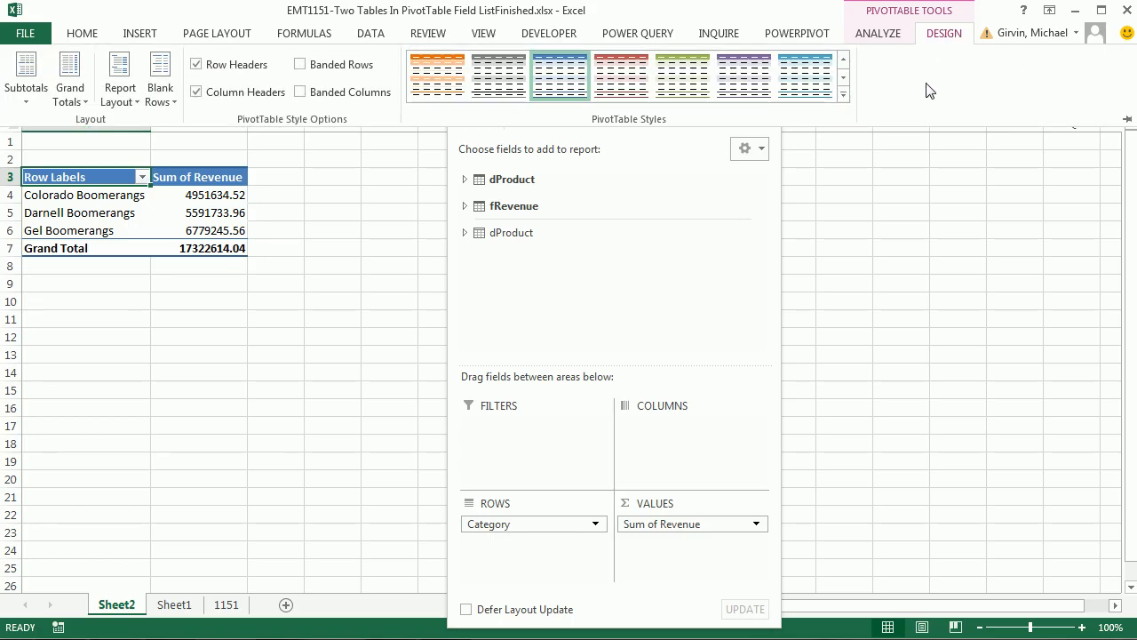
left_click(119, 78)
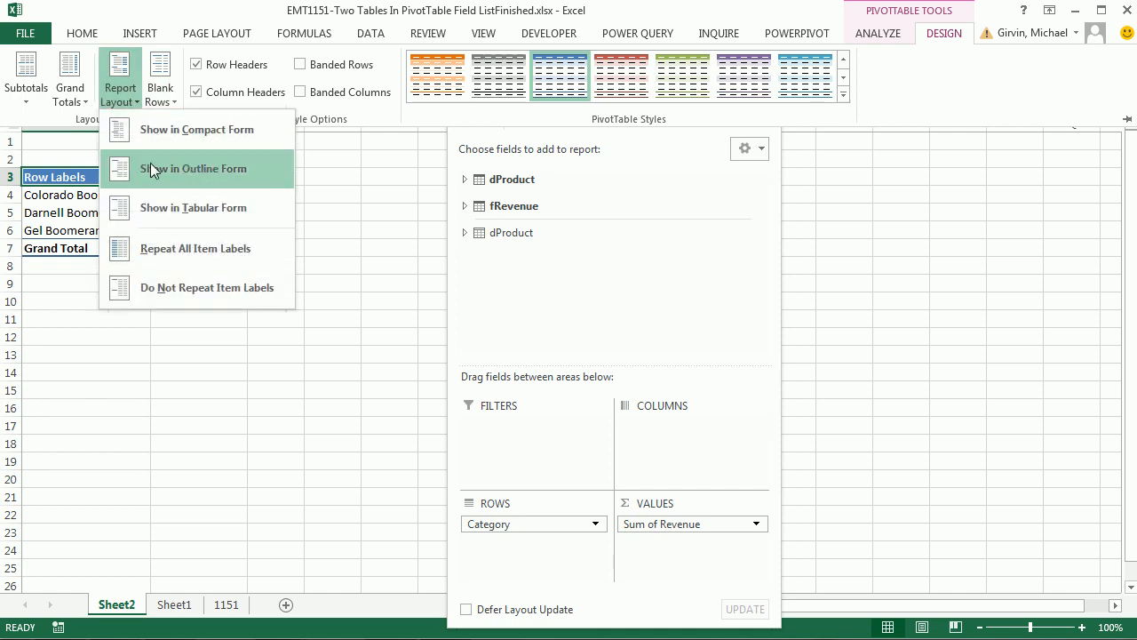
left_click(192, 167)
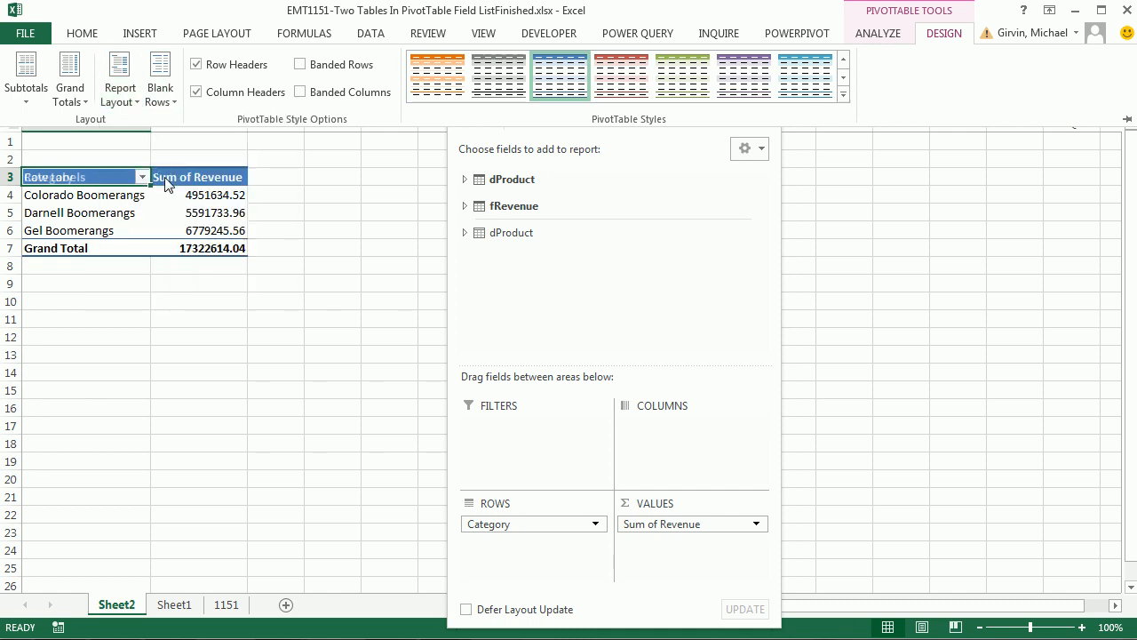
right_click(209, 194)
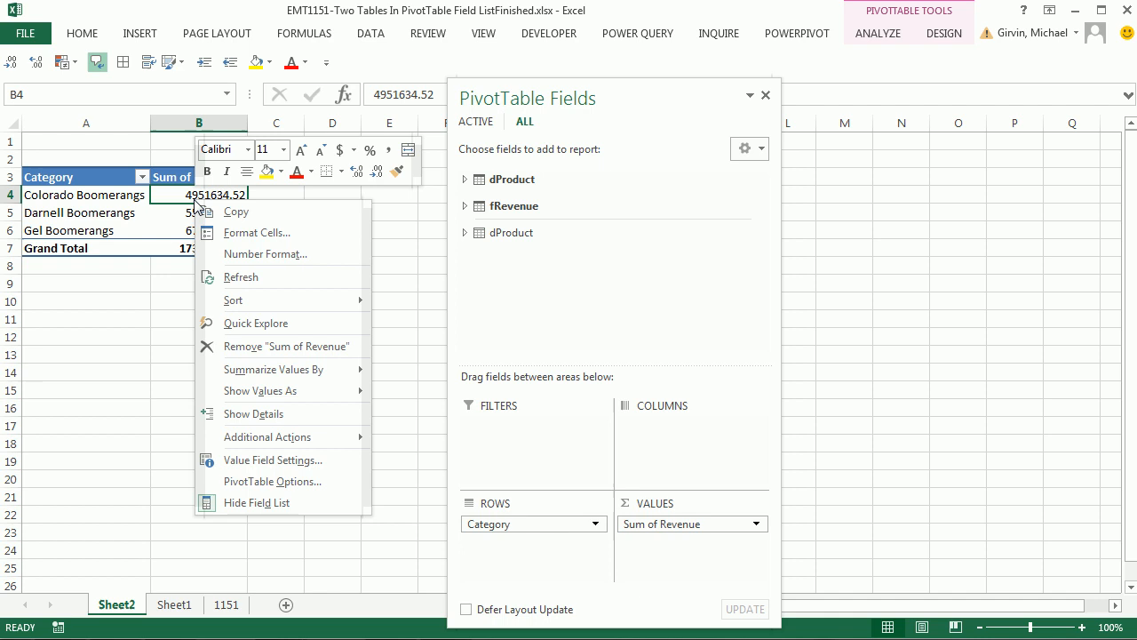
mouse_move(284, 252)
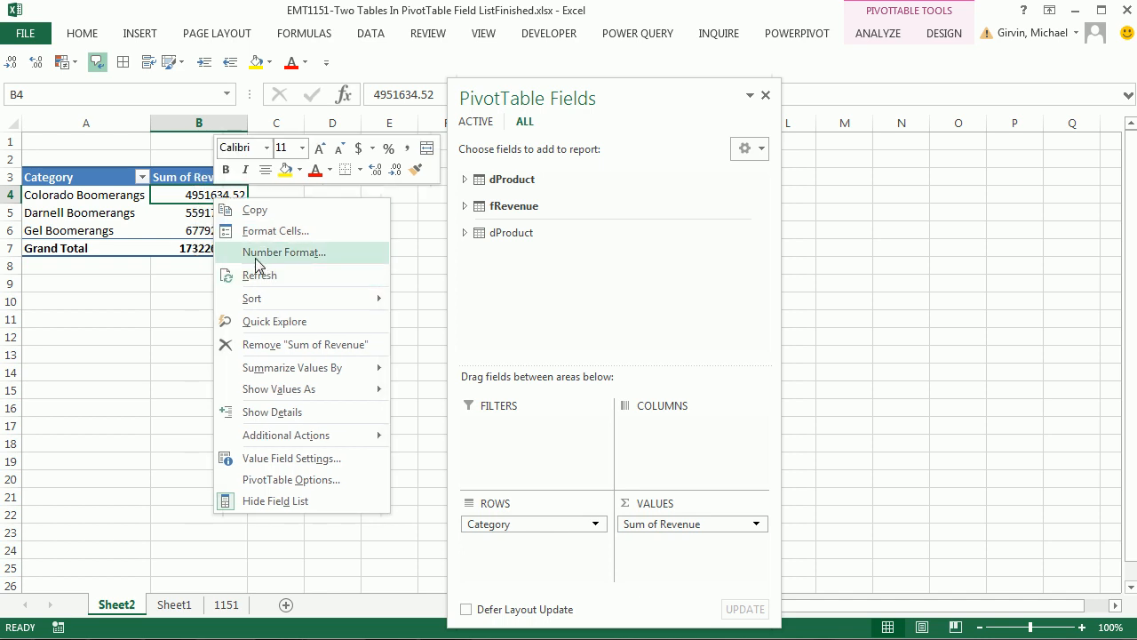
Format Sum of Revenue as Currency with $ symbol and 2 decimal places
left_click(284, 252)
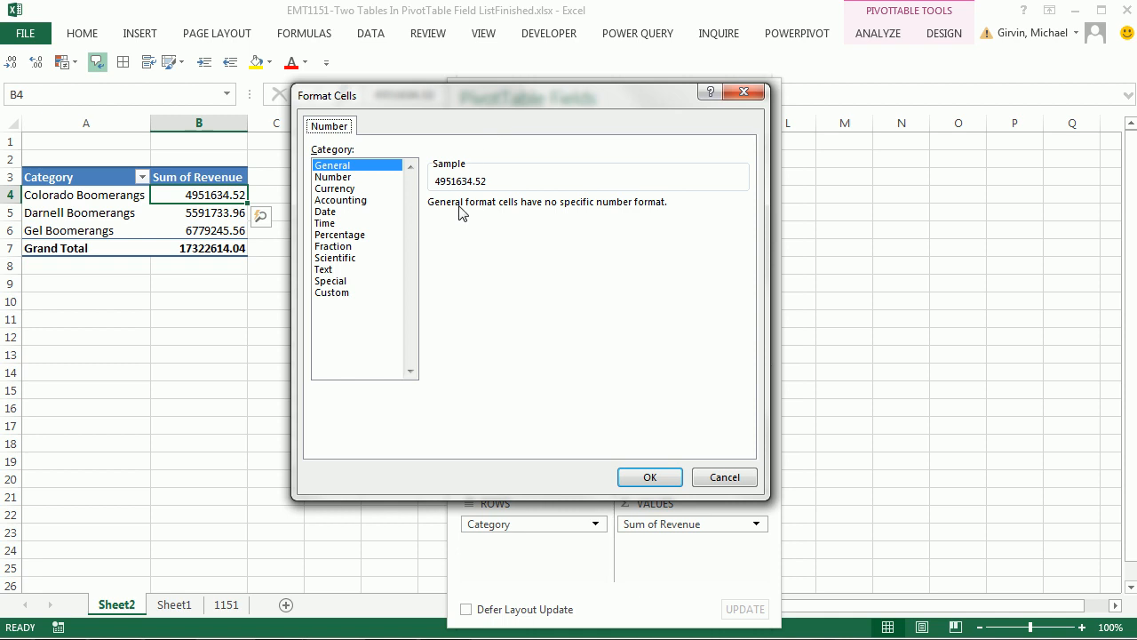
mouse_move(480, 249)
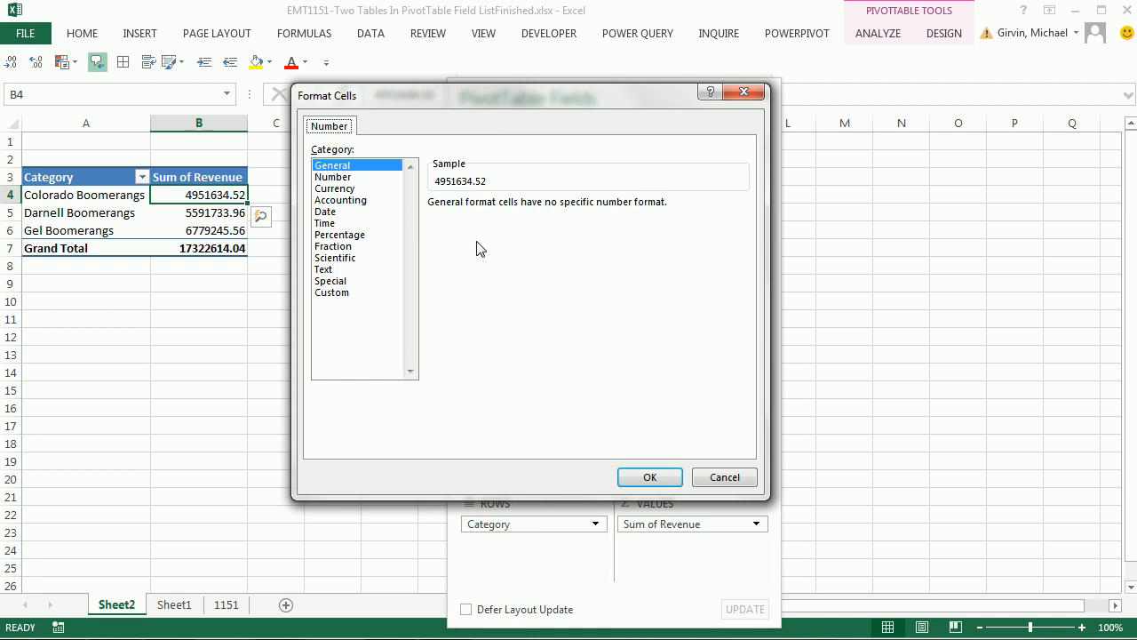
mouse_move(472, 249)
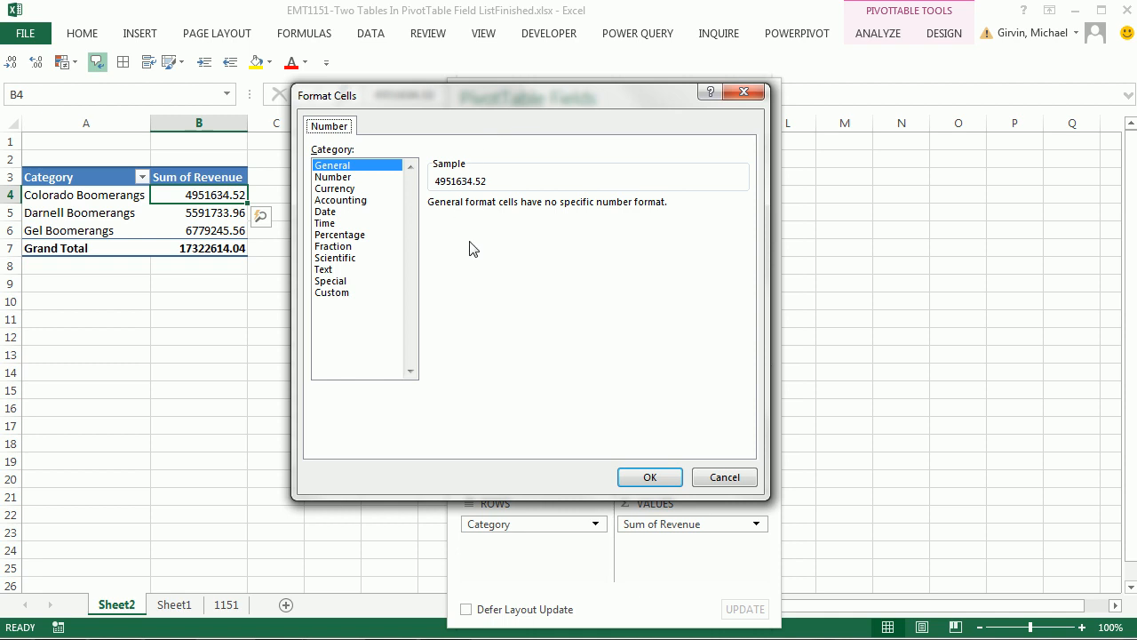
left_click(336, 188)
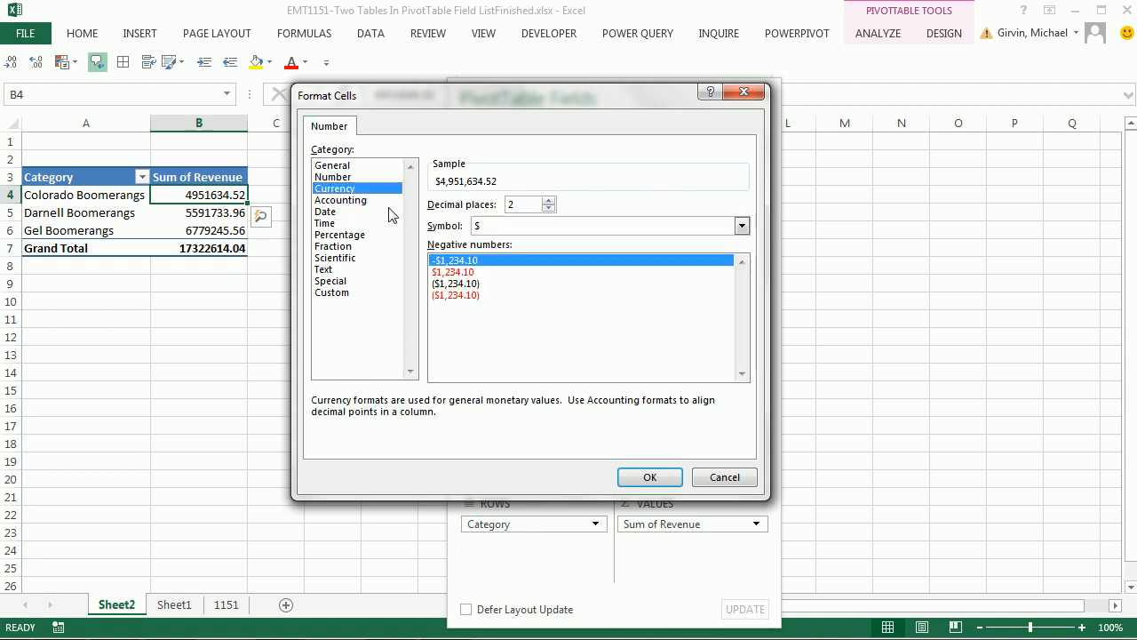
mouse_move(352, 253)
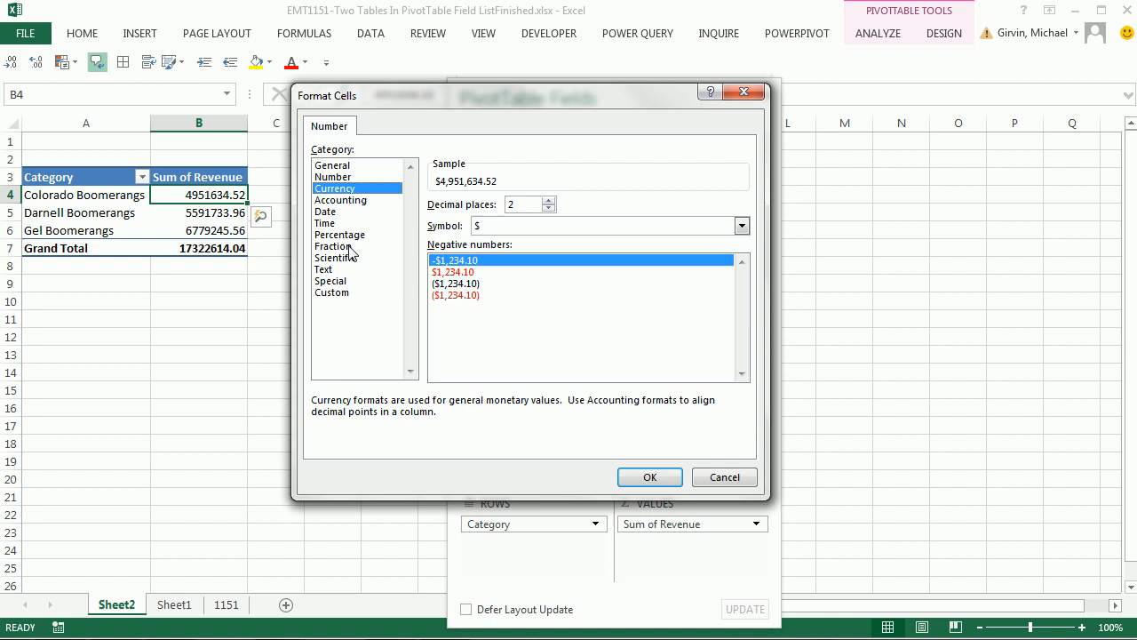
mouse_move(347, 229)
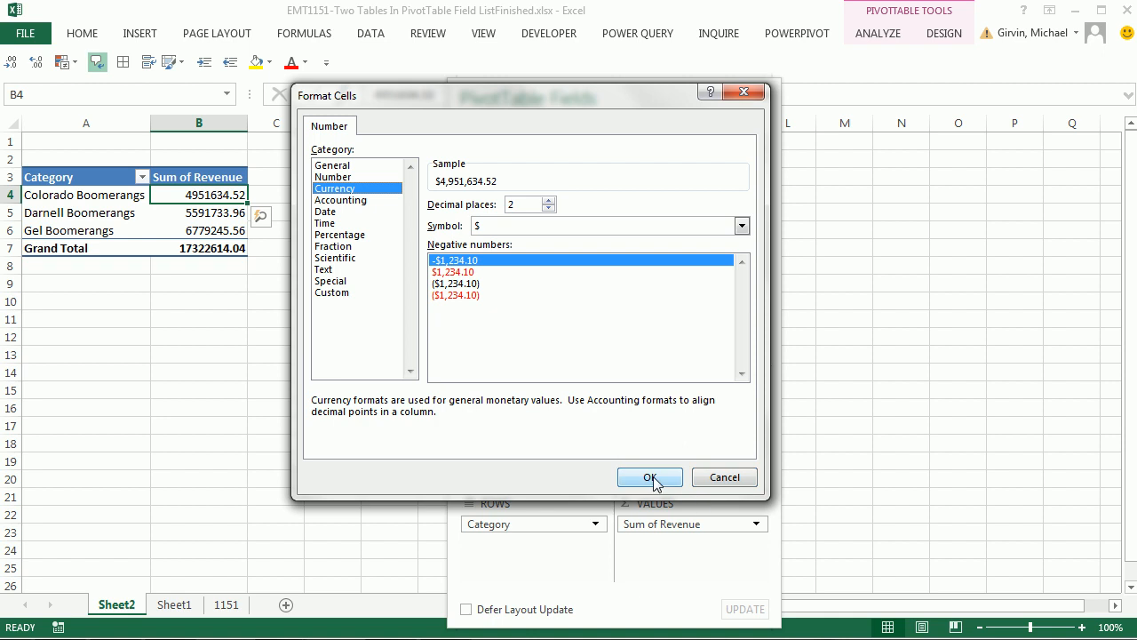
left_click(650, 477)
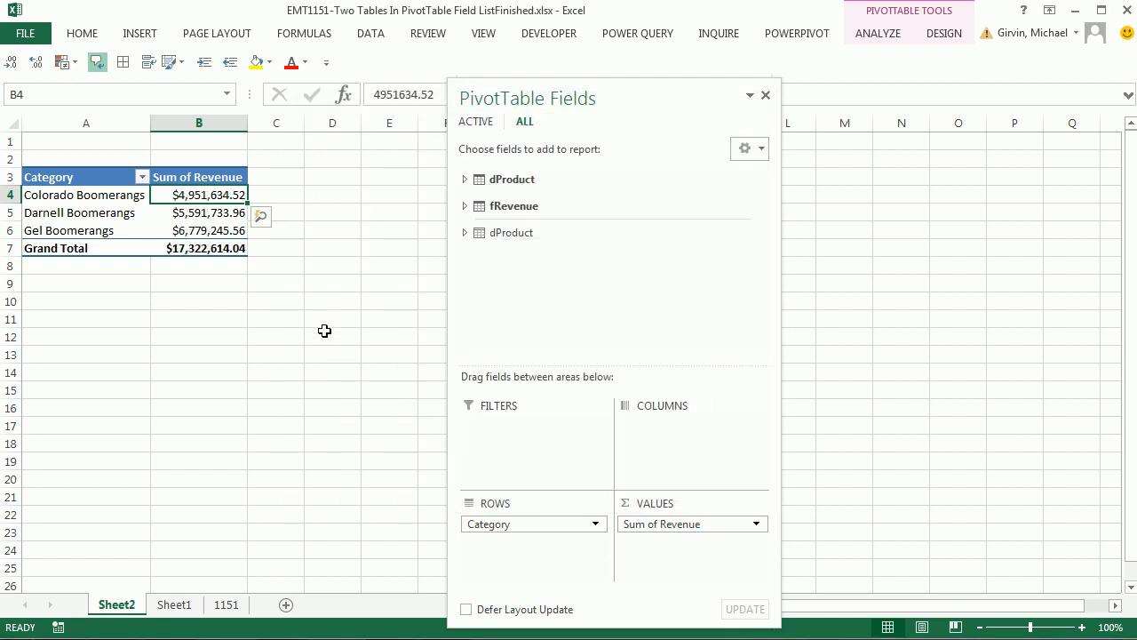
mouse_move(146, 527)
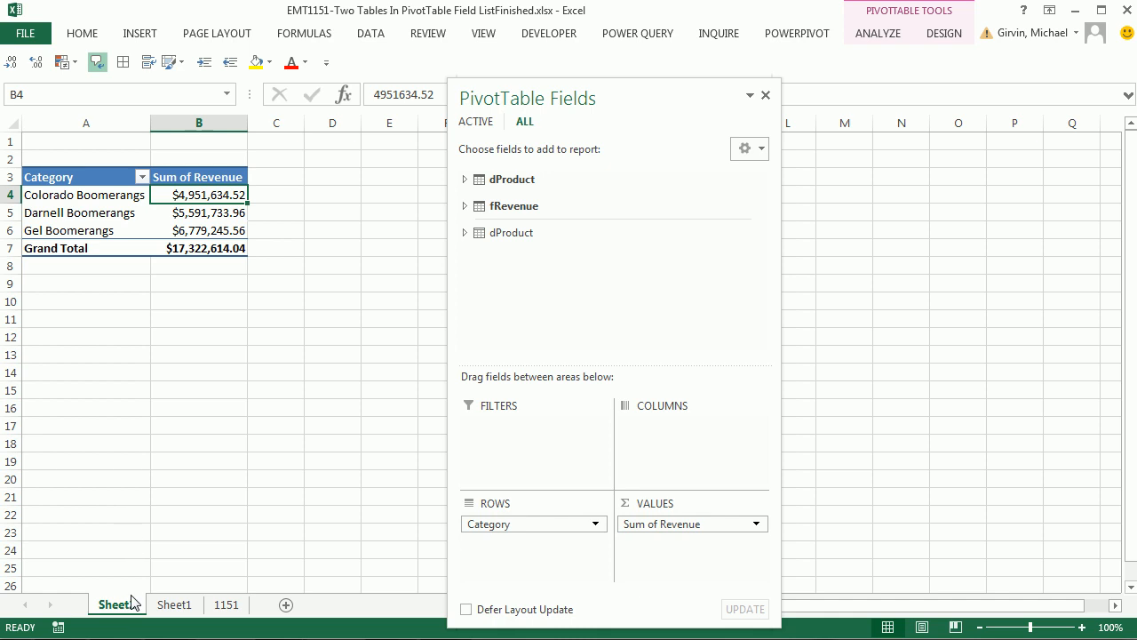
Switch to Sheet1 holding the blank sales-table PivotTable
left_click(174, 604)
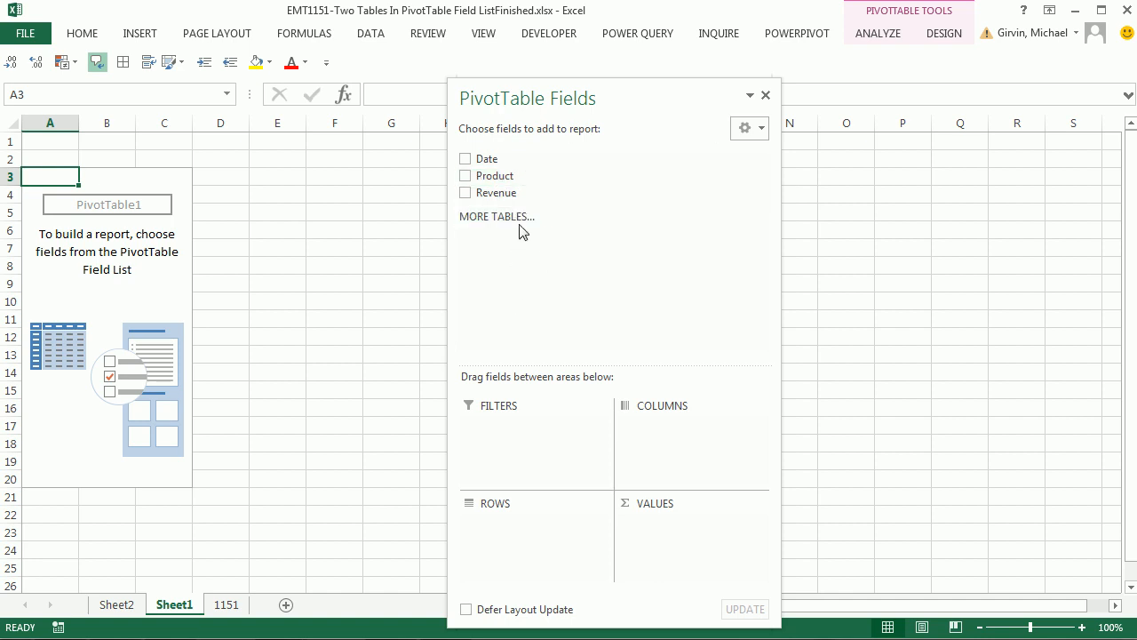
mouse_move(185, 249)
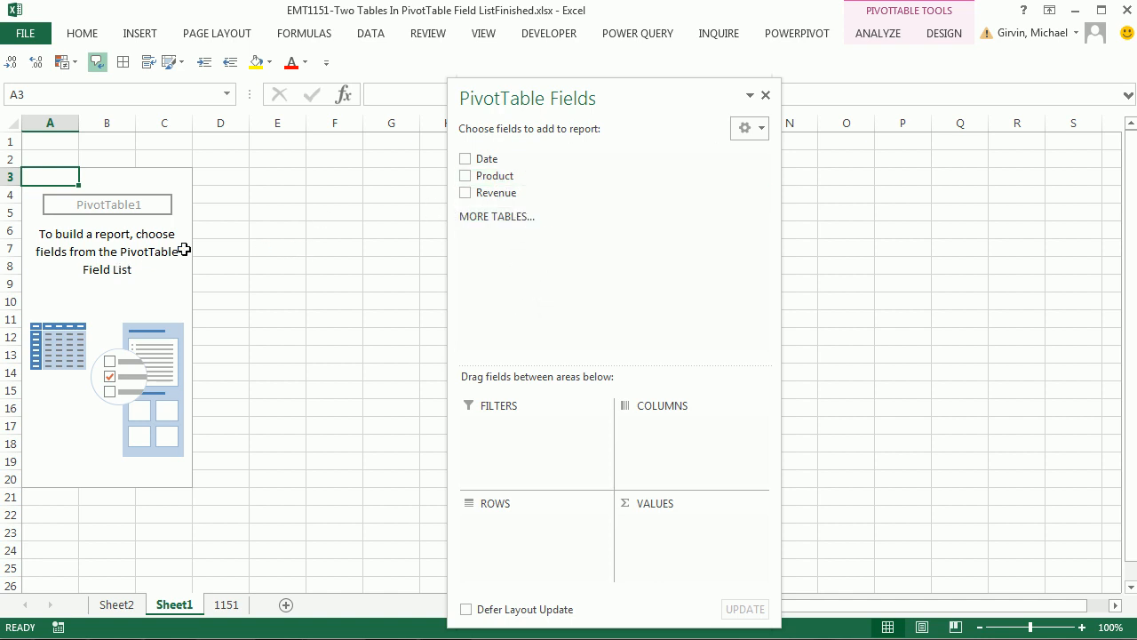
mouse_move(325, 228)
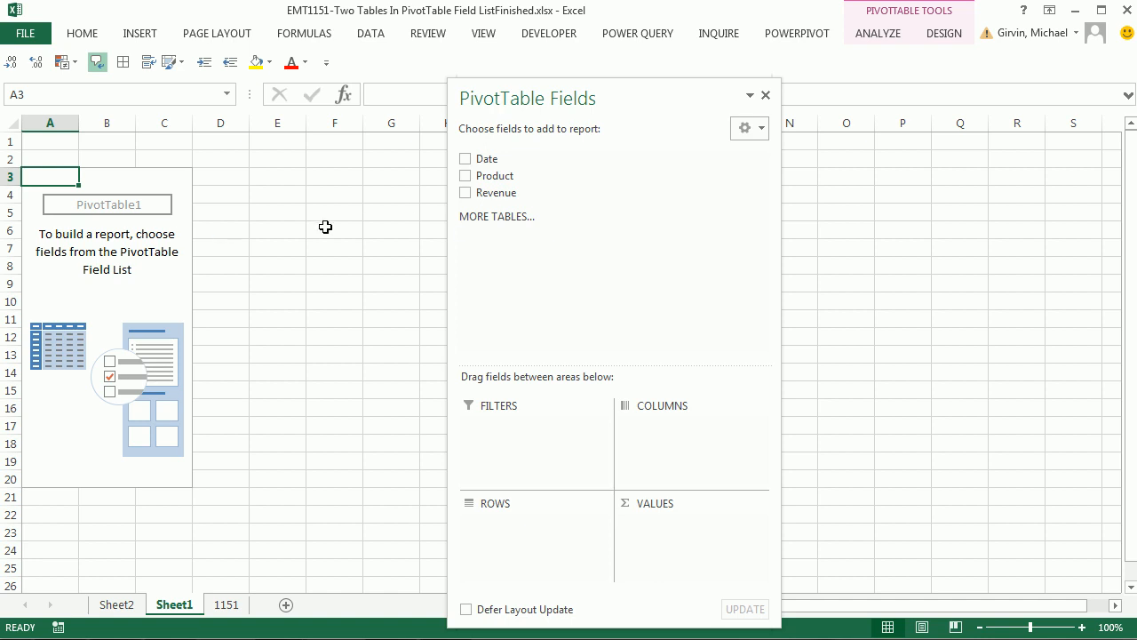
mouse_move(391, 256)
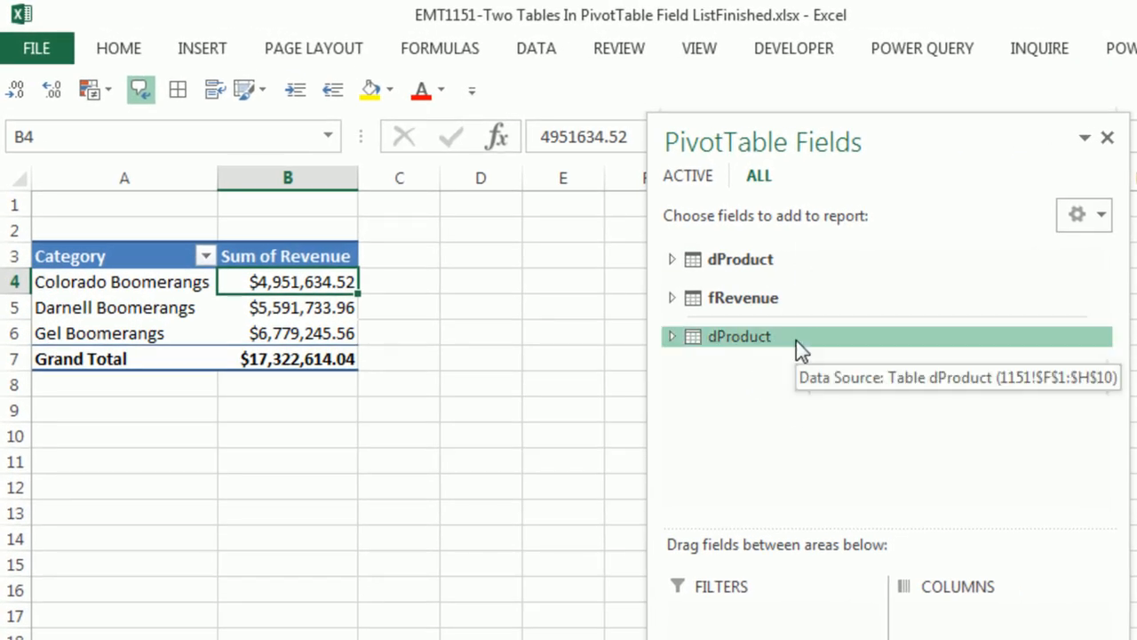
mouse_move(821, 299)
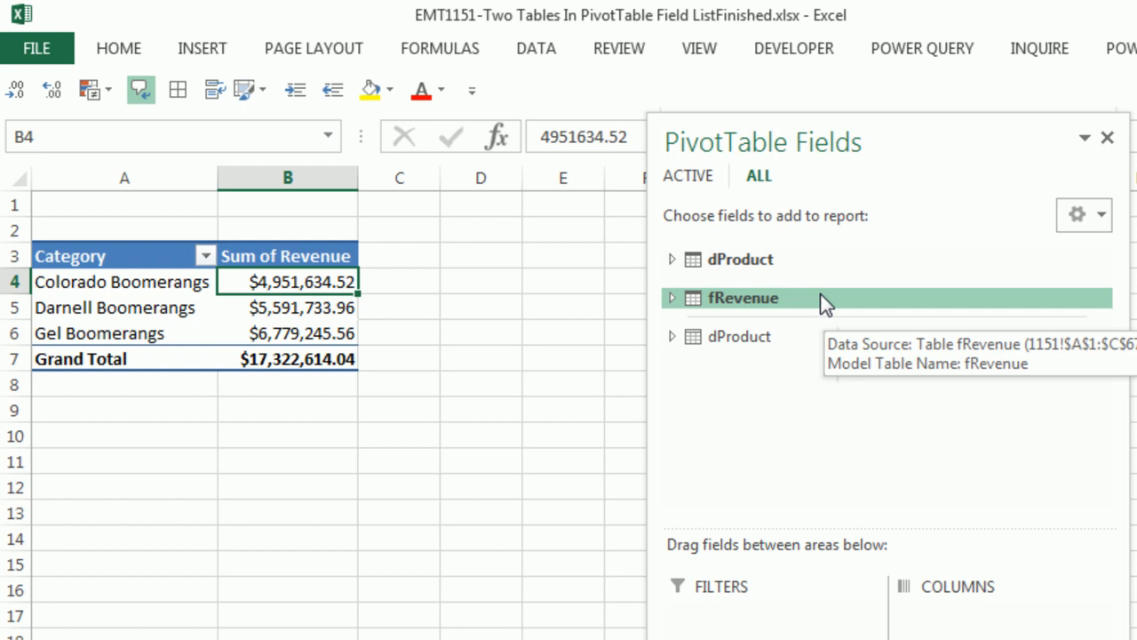
mouse_move(720, 359)
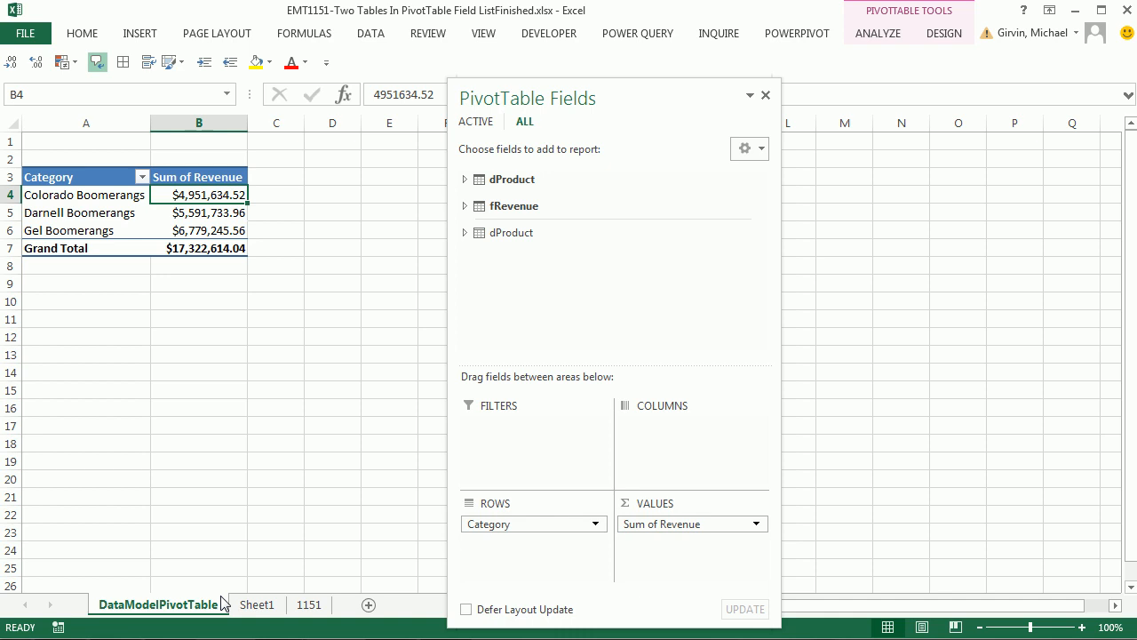
mouse_move(821, 47)
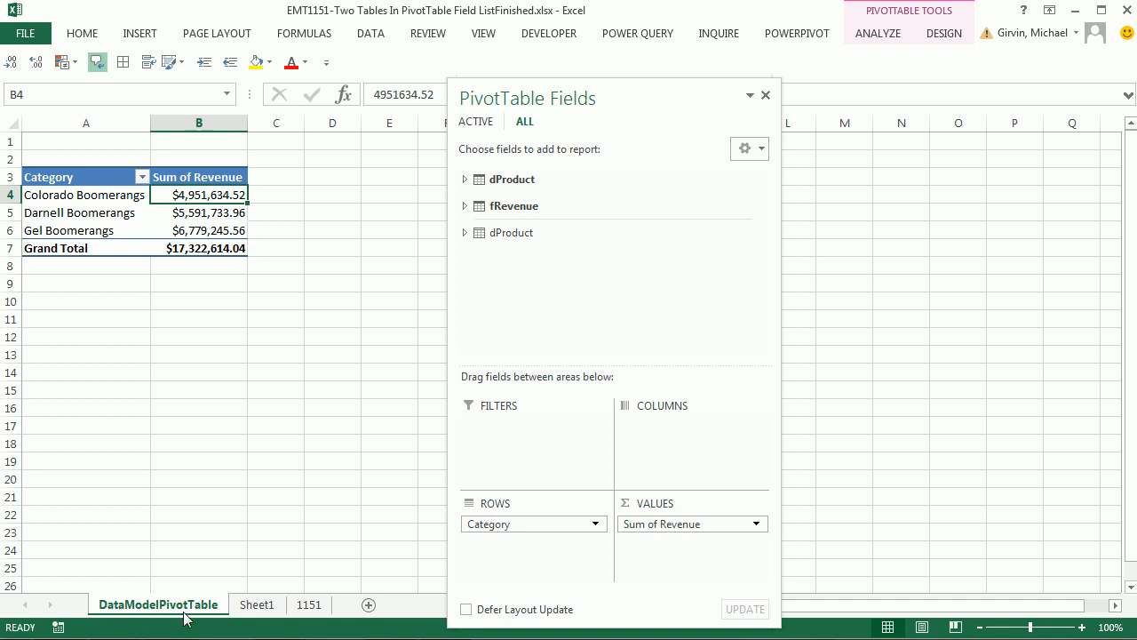
Rename Sheet1 to ExcelPivotTable and return to the DataModelPivotTable sheet
left_click(256, 604)
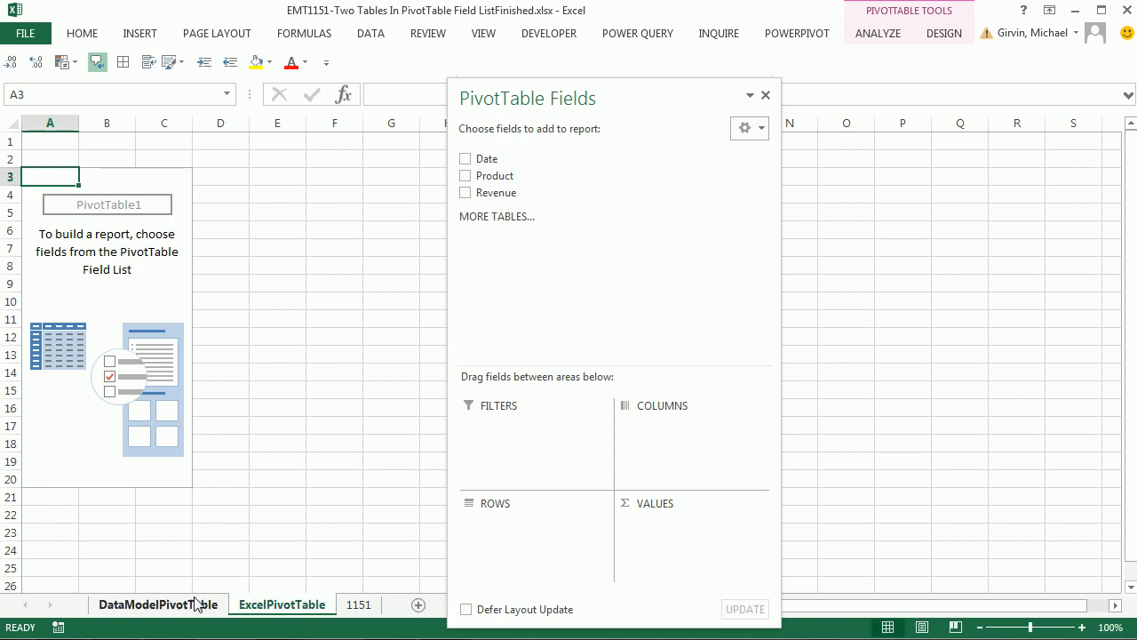
left_click(156, 604)
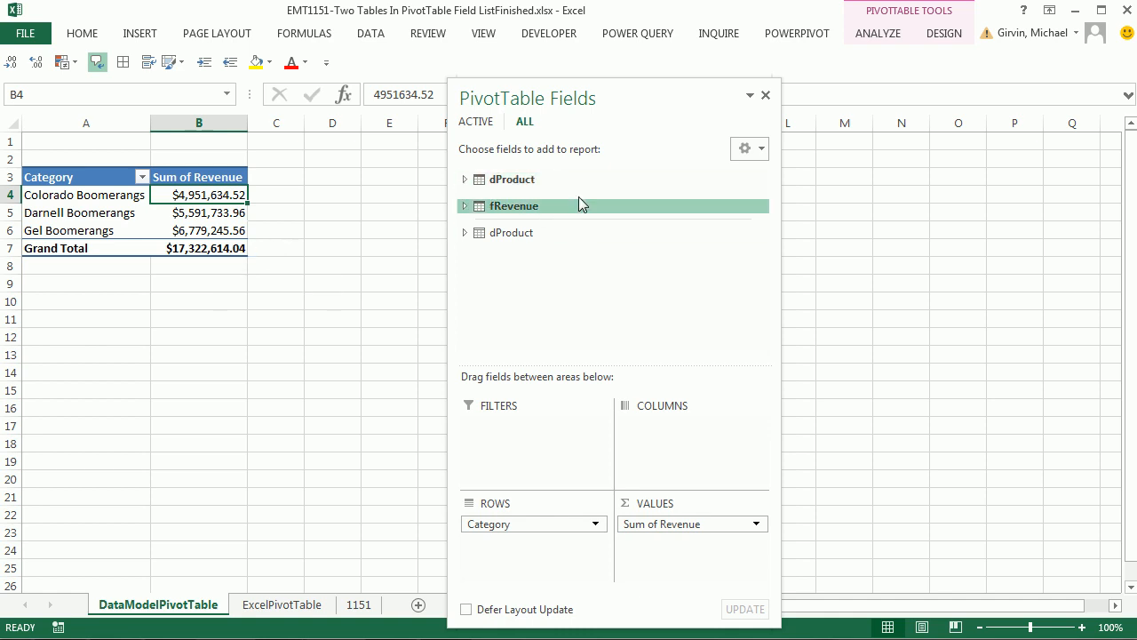
mouse_move(602, 206)
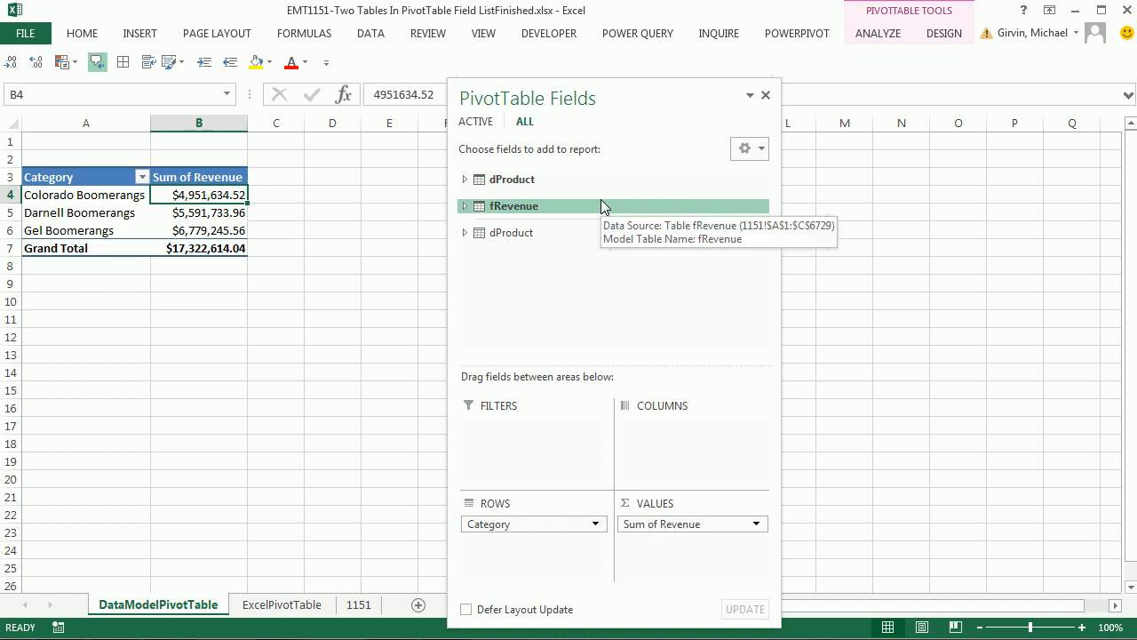